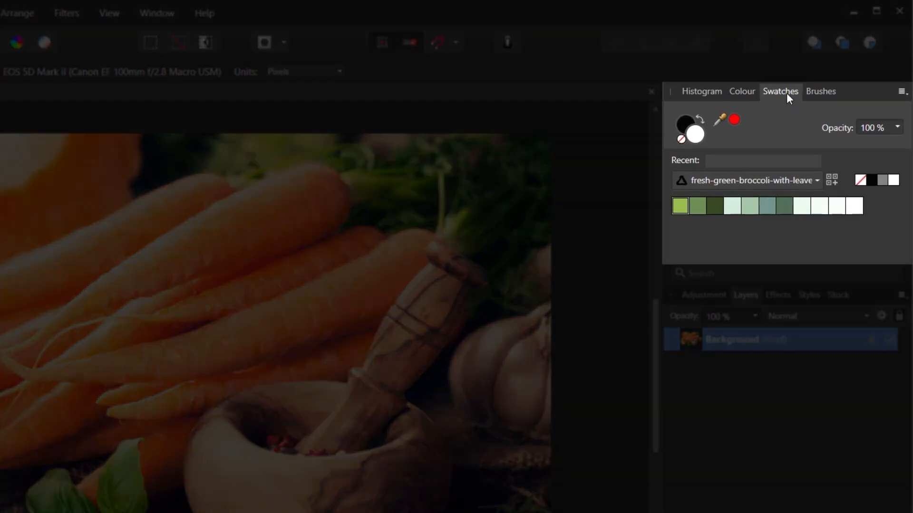
pyautogui.moveTo(797, 136)
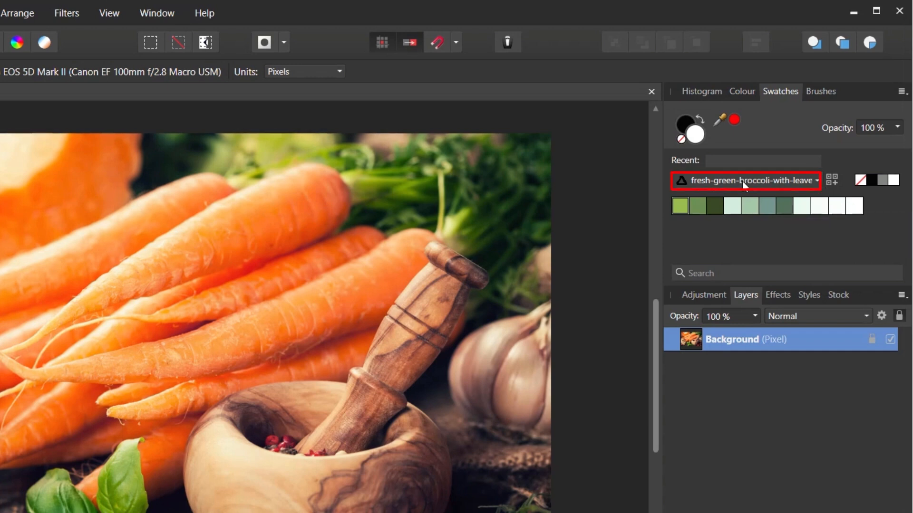
pyautogui.moveTo(896, 116)
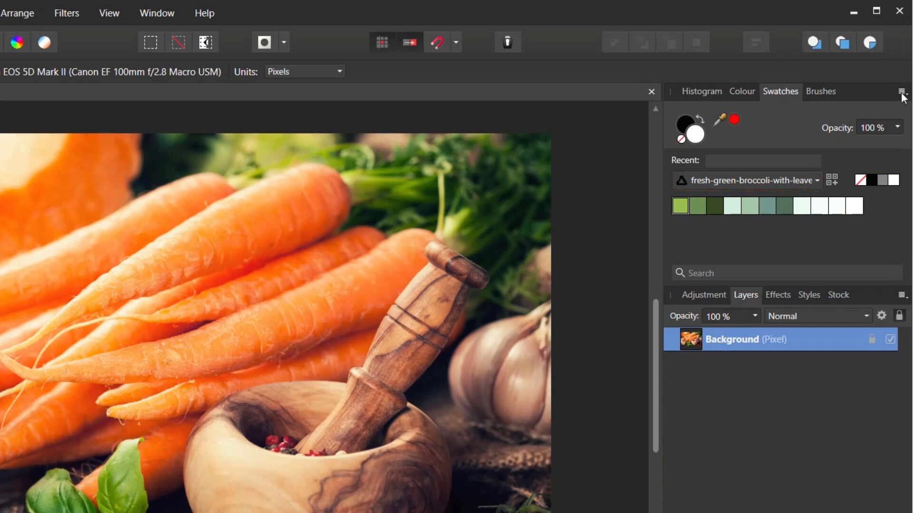
# Show the Swatches panel menu with its Create Palette from Document options
pyautogui.click(900, 92)
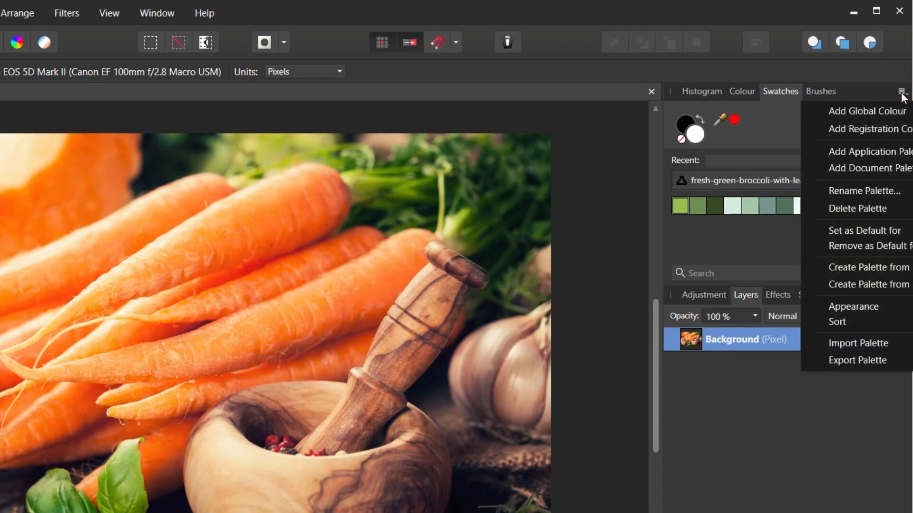
pyautogui.moveTo(868, 111)
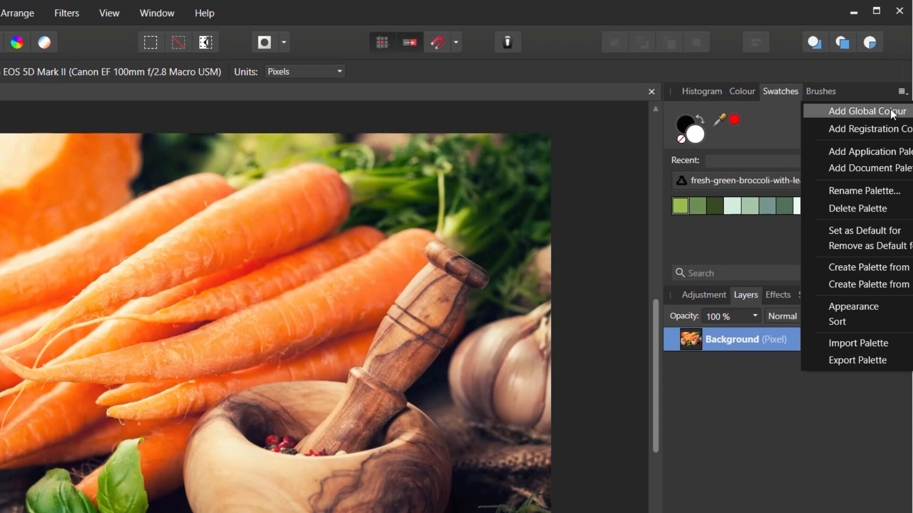
pyautogui.moveTo(870, 267)
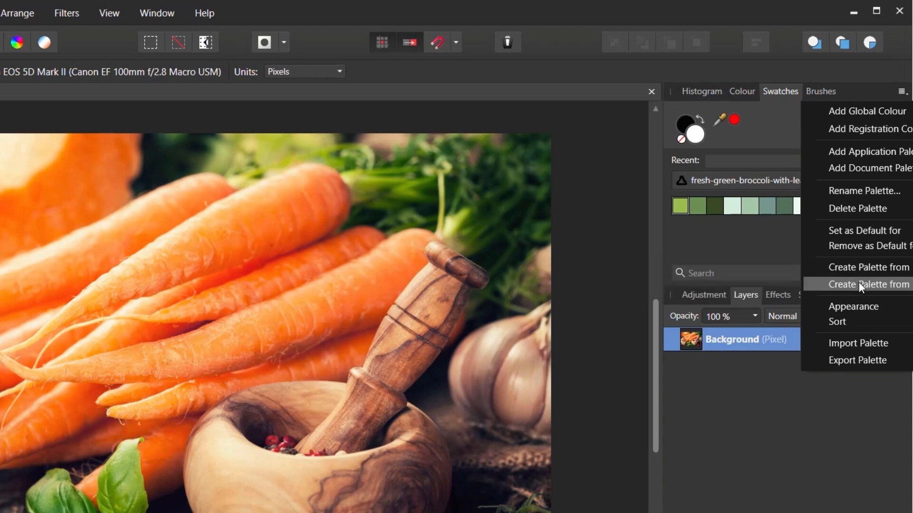
pyautogui.moveTo(862, 279)
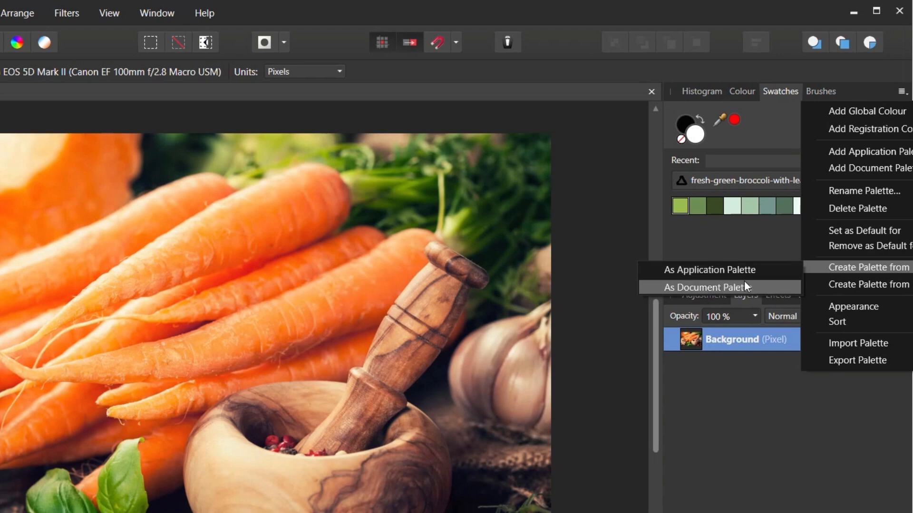
pyautogui.moveTo(742, 292)
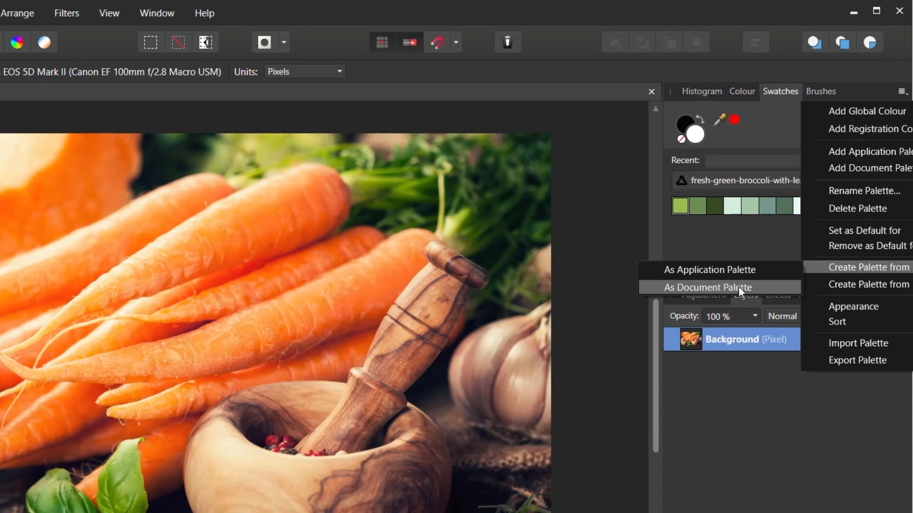
# Create a document palette from the photo's colours, then reselect the fresh-green-broccoli palette
pyautogui.click(706, 287)
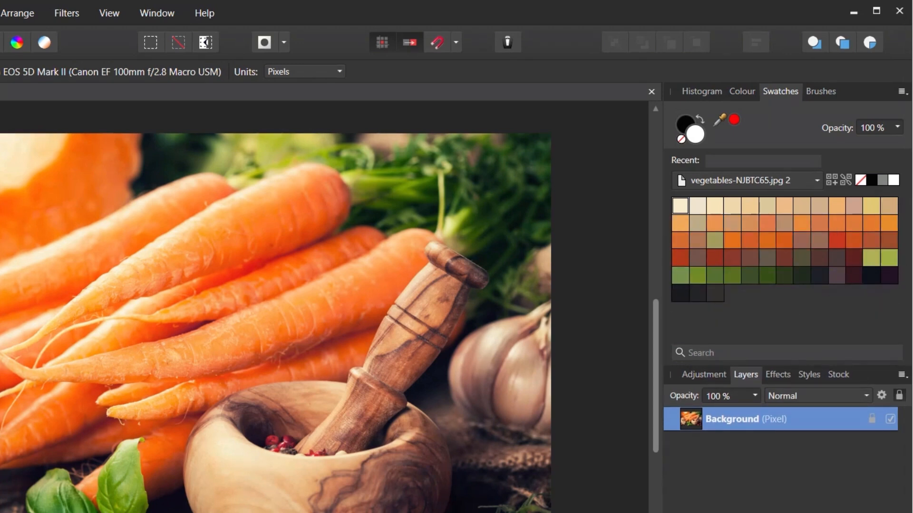
pyautogui.moveTo(561, 68)
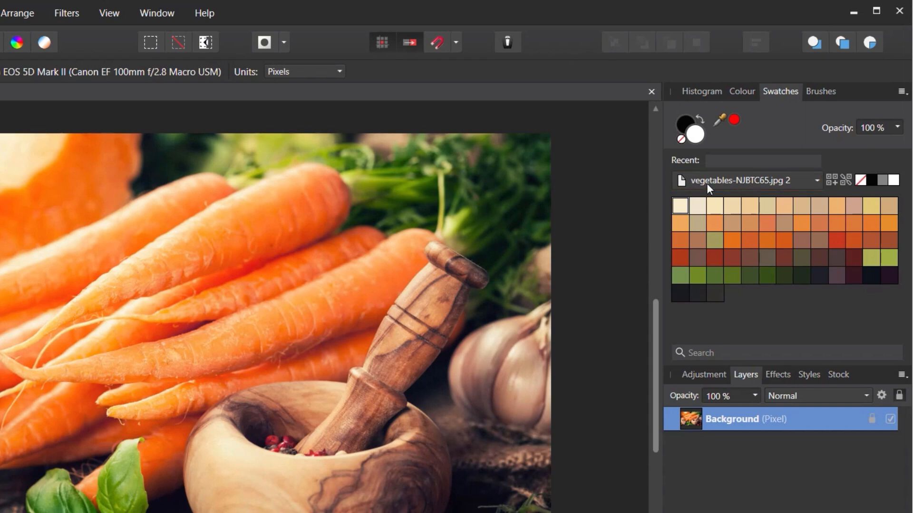
pyautogui.click(816, 180)
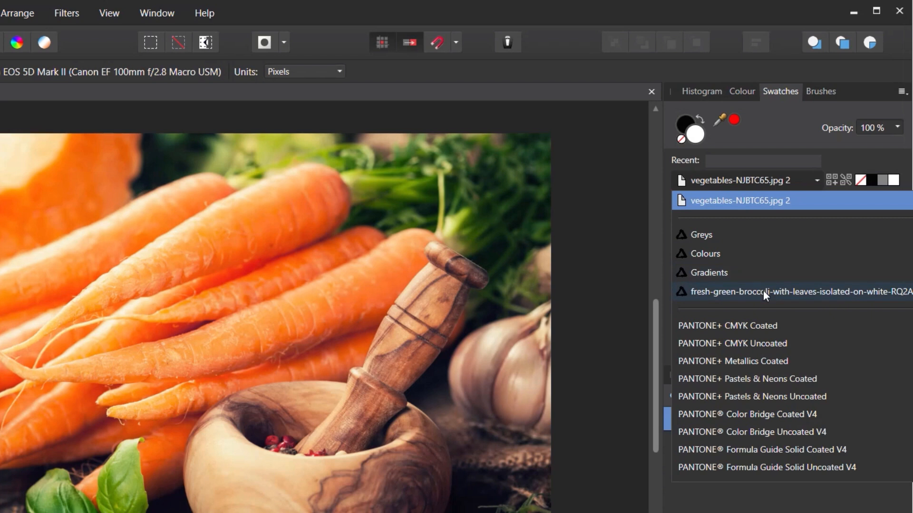
pyautogui.moveTo(784, 307)
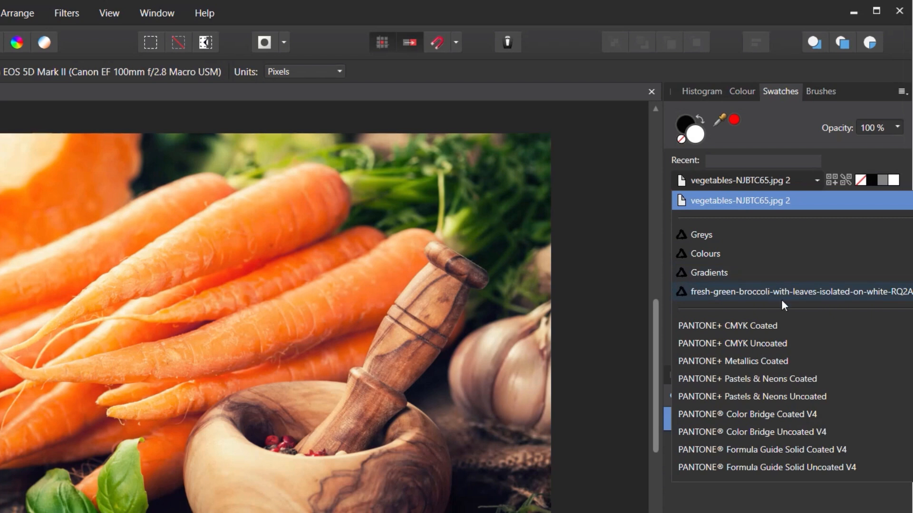
pyautogui.click(797, 291)
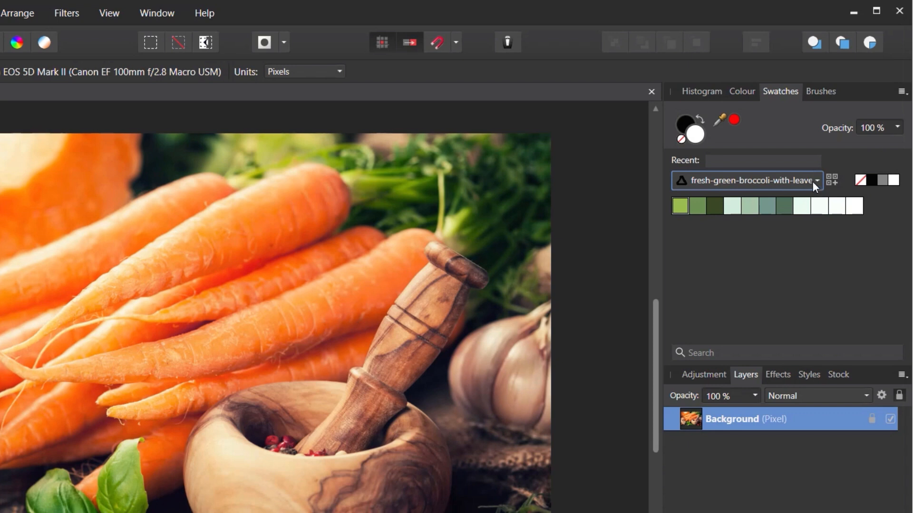
pyautogui.click(815, 181)
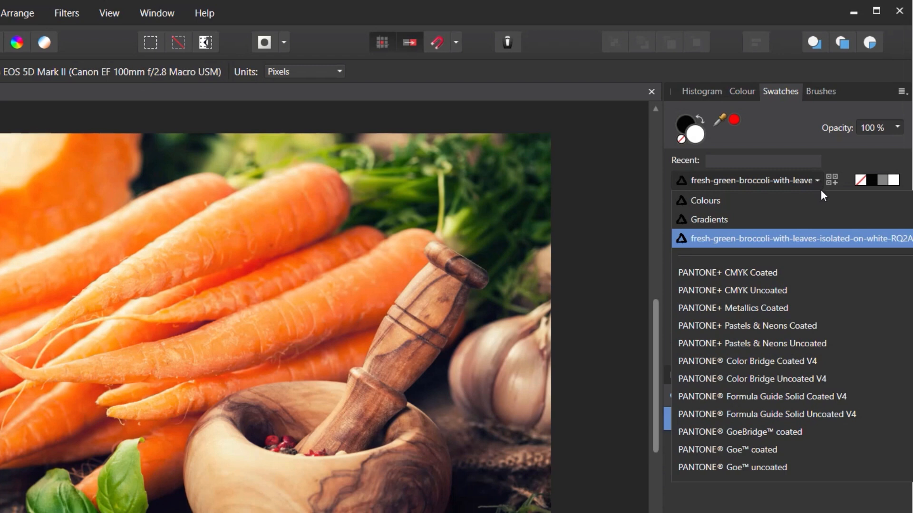
pyautogui.moveTo(768, 137)
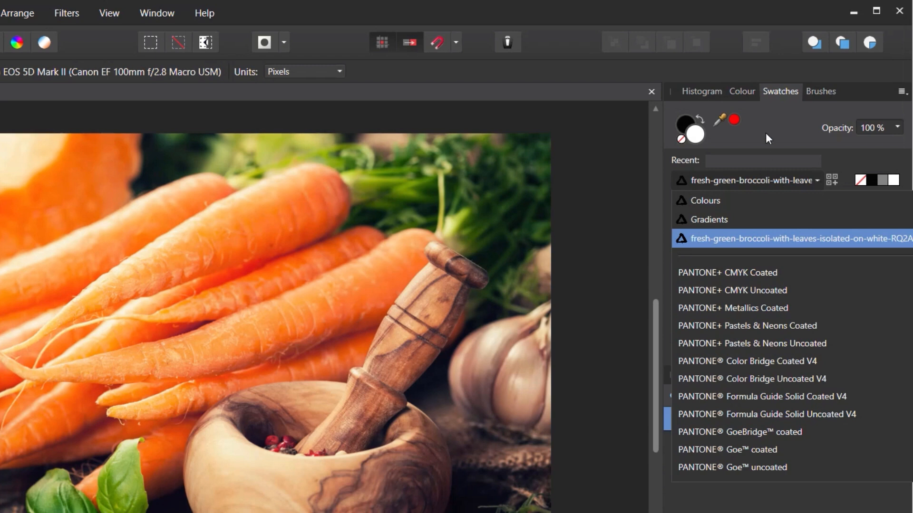
pyautogui.click(793, 239)
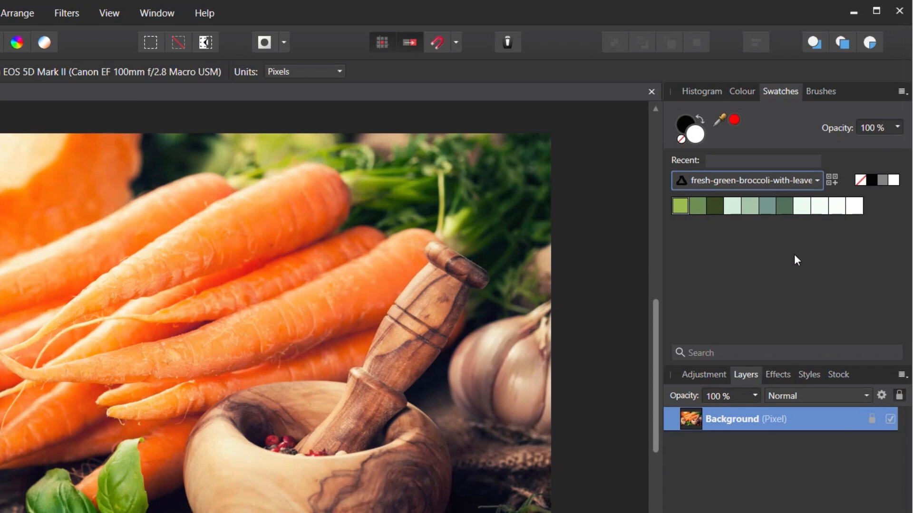
pyautogui.moveTo(841, 291)
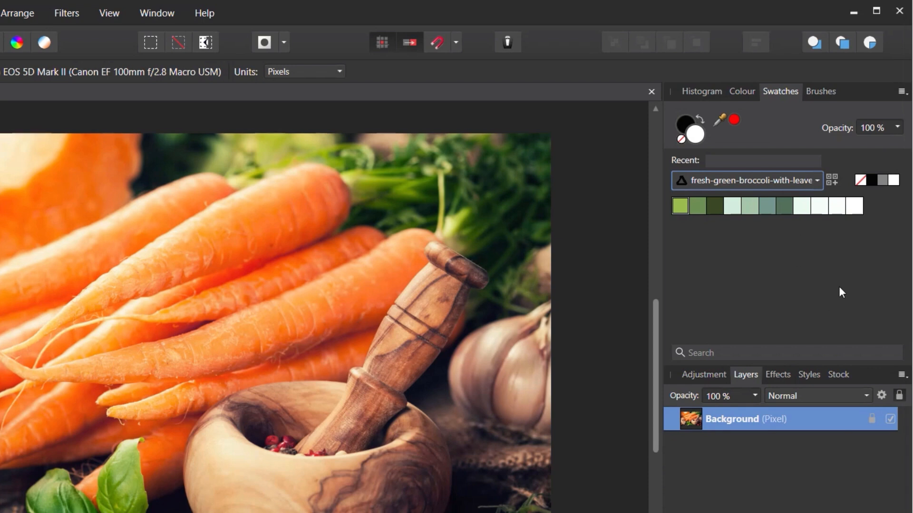
# Start Create Palette from Image and pick vegetables-NJBTC65.jpg as its source
pyautogui.click(901, 92)
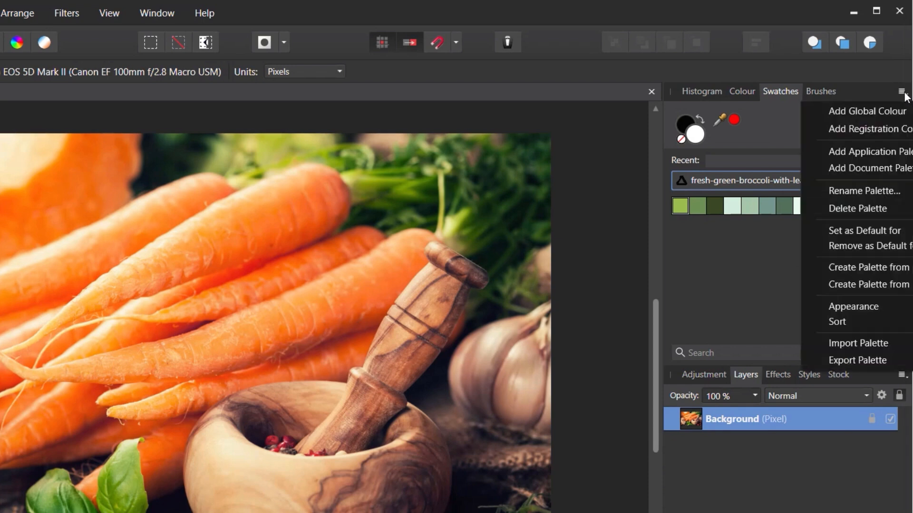
pyautogui.moveTo(867, 284)
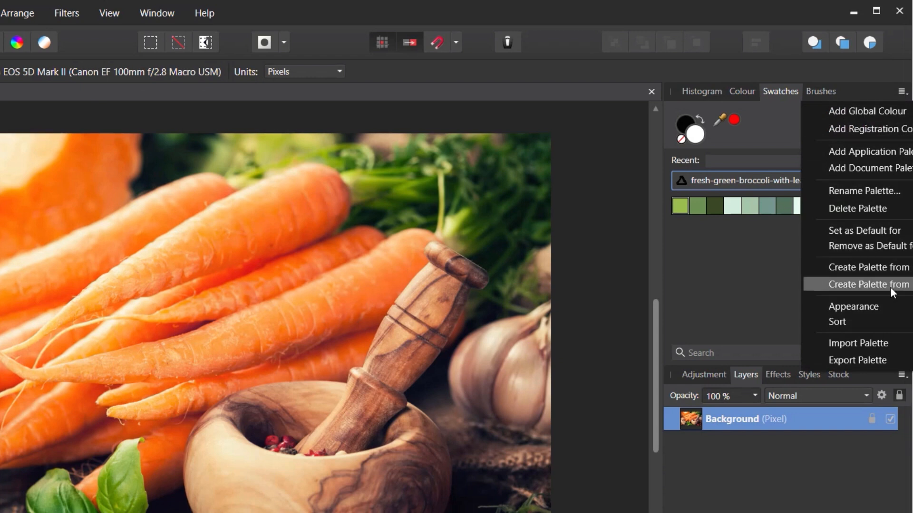
pyautogui.click(867, 284)
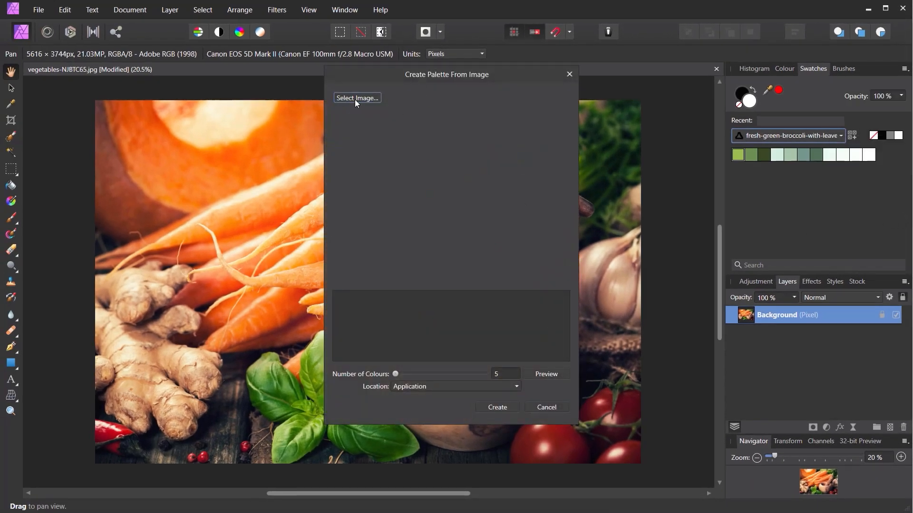
pyautogui.click(357, 98)
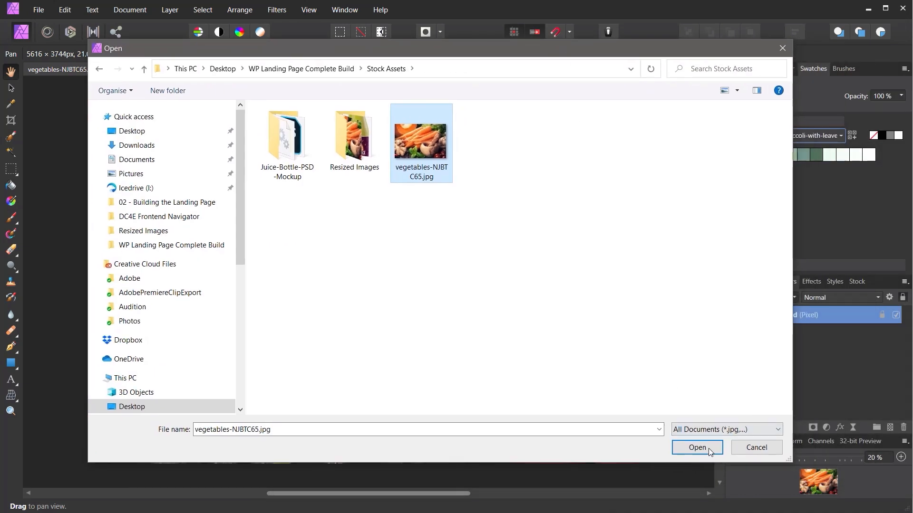
# Load the vegetables photo and preview its palette at 256 colours
pyautogui.click(696, 448)
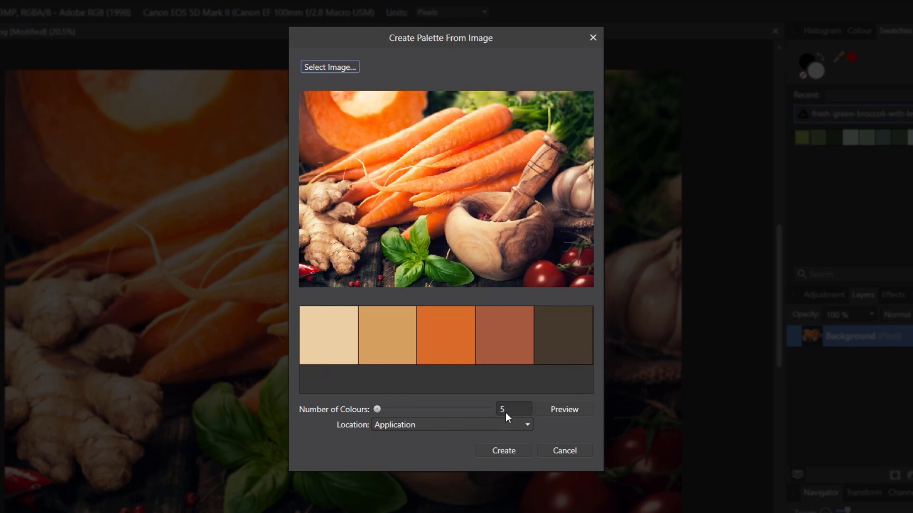
pyautogui.moveTo(436, 230)
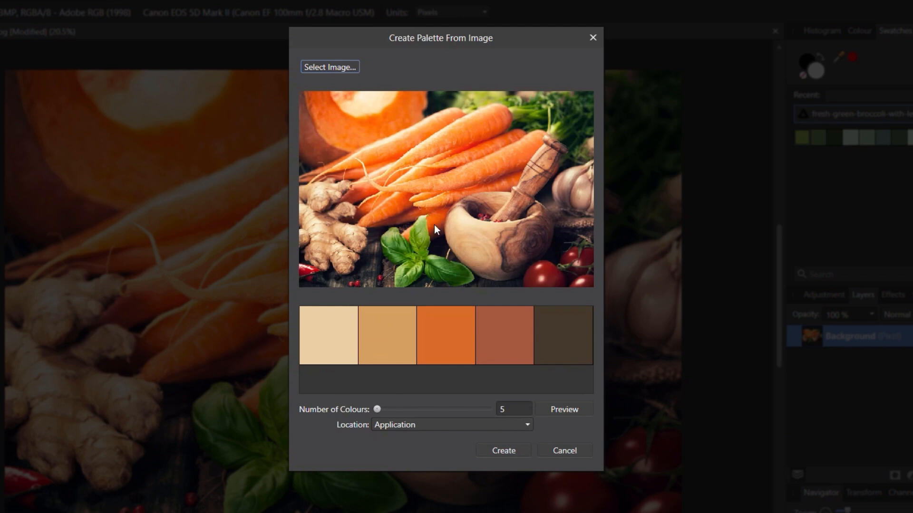
pyautogui.moveTo(416, 387)
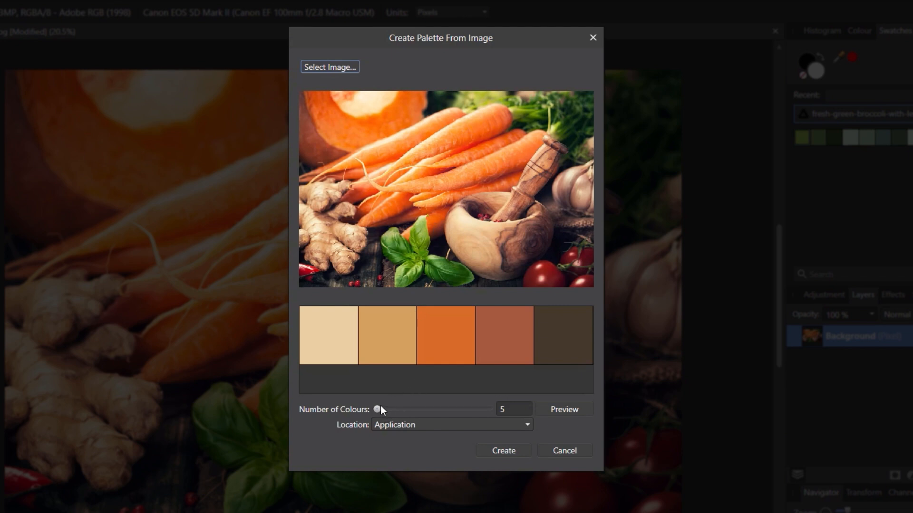
pyautogui.moveTo(377, 409); pyautogui.dragTo(488, 409)
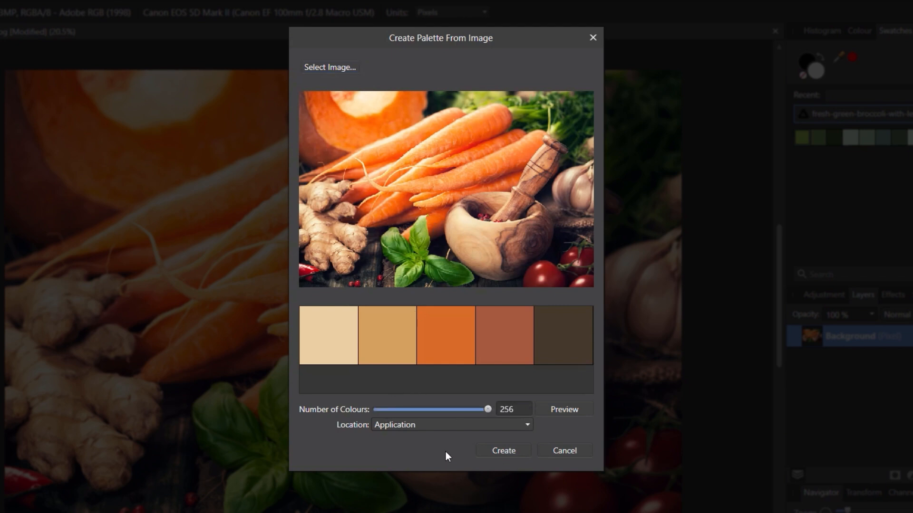
pyautogui.click(563, 409)
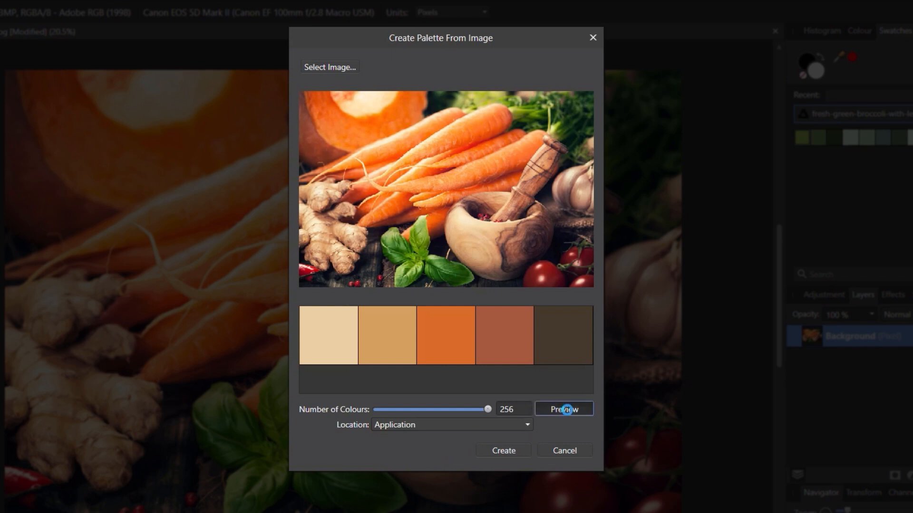
pyautogui.click(562, 409)
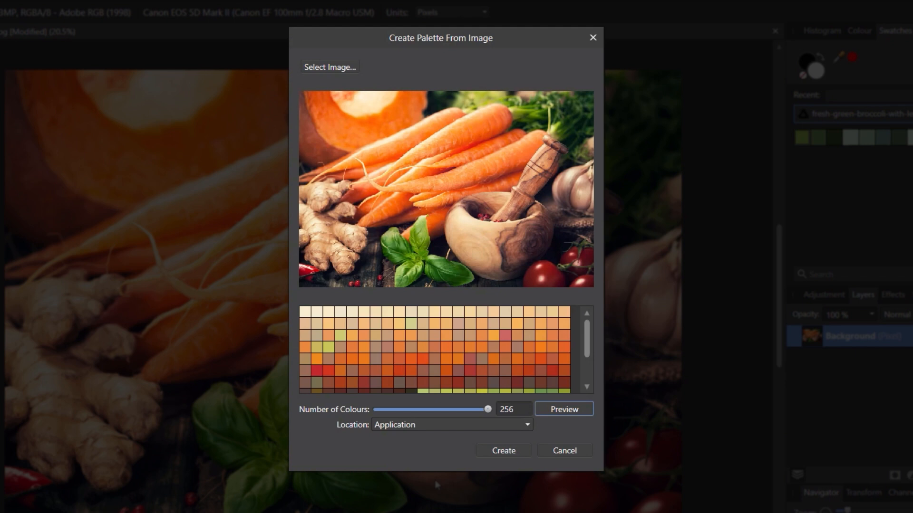
pyautogui.moveTo(424, 472)
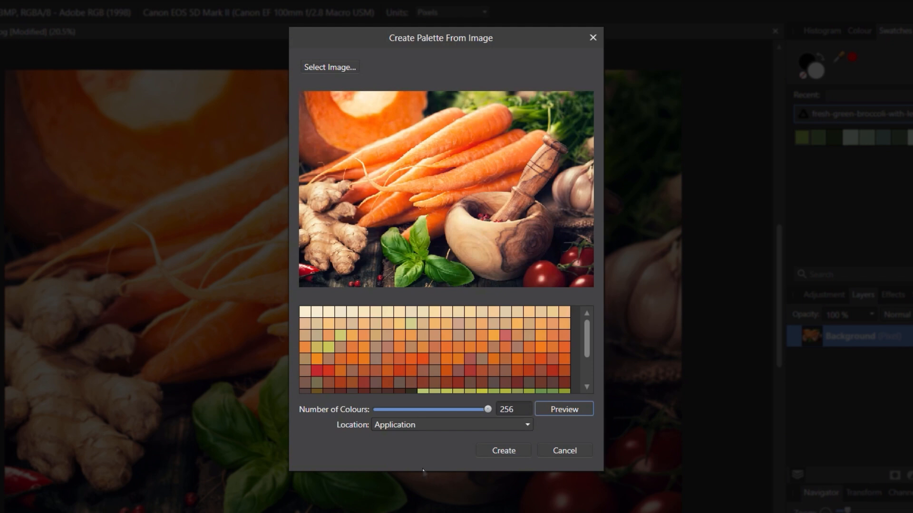
# Cut the Number of Colours down to 12
pyautogui.moveTo(487, 409); pyautogui.dragTo(426, 409)
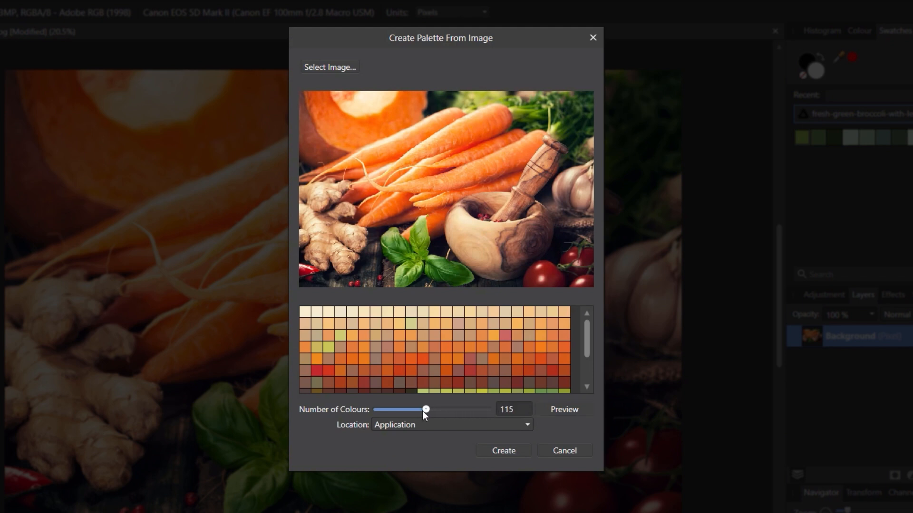
pyautogui.moveTo(426, 410); pyautogui.dragTo(379, 410)
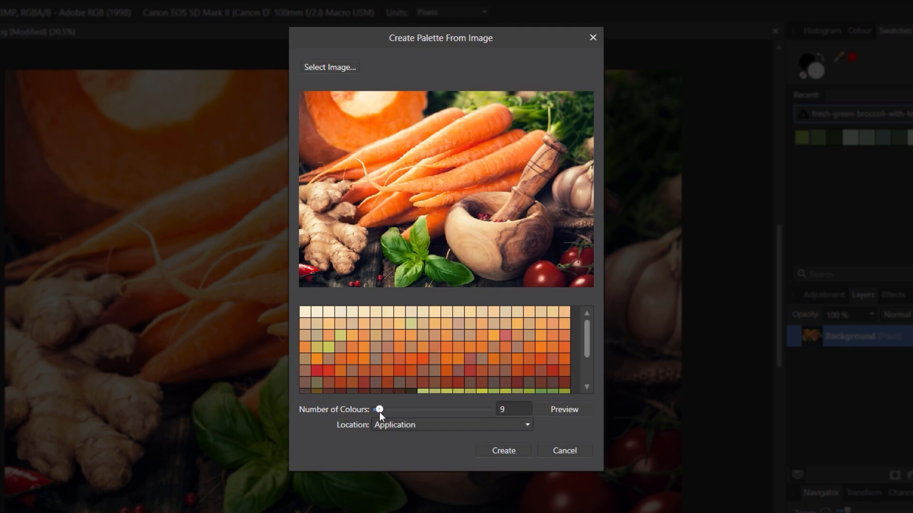
pyautogui.moveTo(378, 409); pyautogui.dragTo(381, 409)
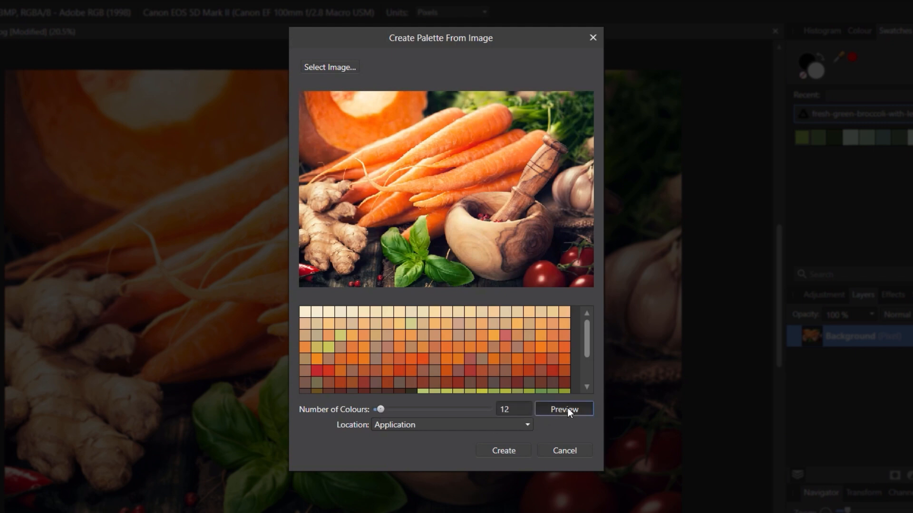
# Preview the 12-colour palette, keep Location as Application, and create it
pyautogui.click(561, 409)
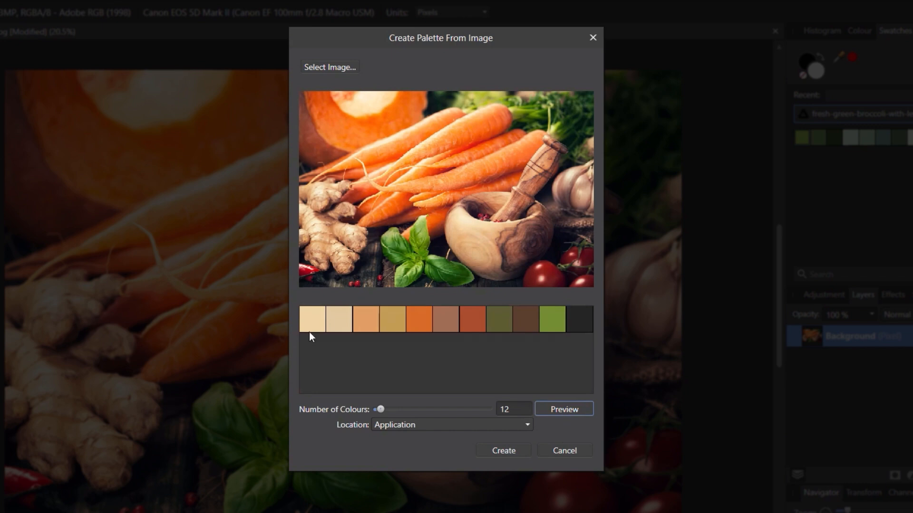
pyautogui.moveTo(335, 364)
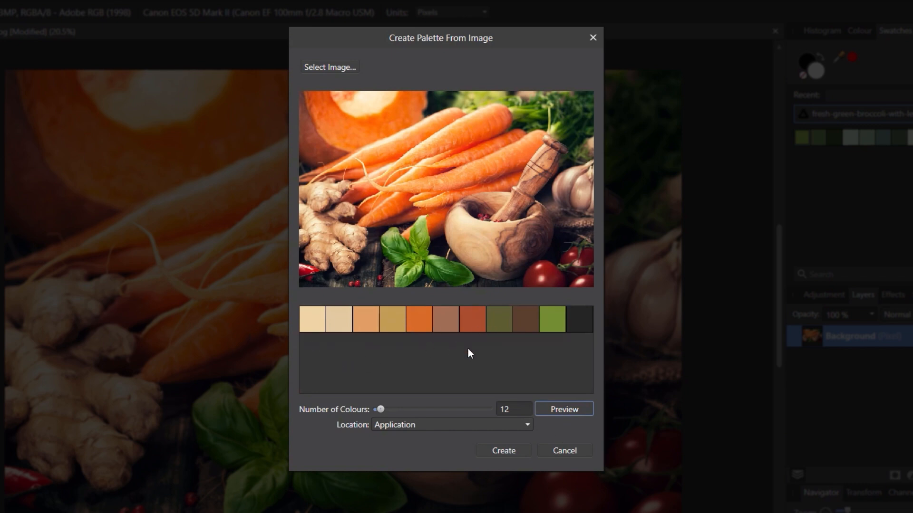
pyautogui.moveTo(411, 377)
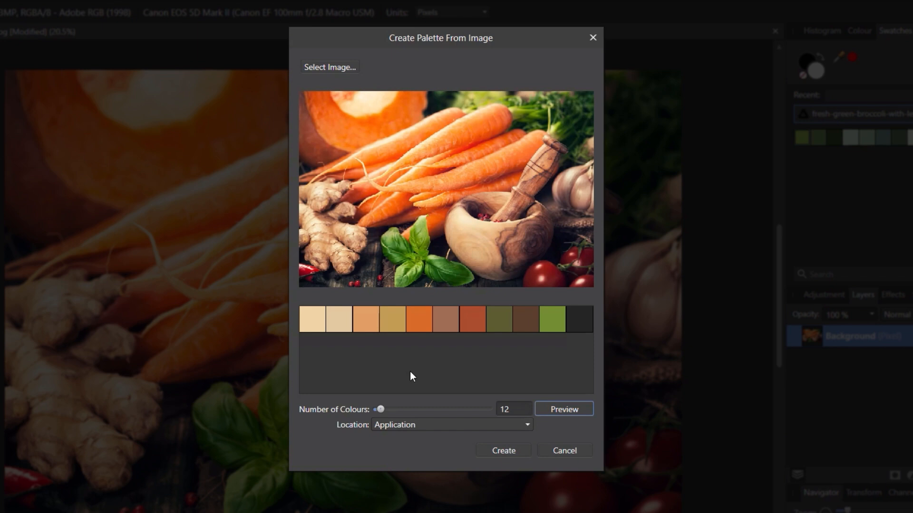
pyautogui.moveTo(450, 438)
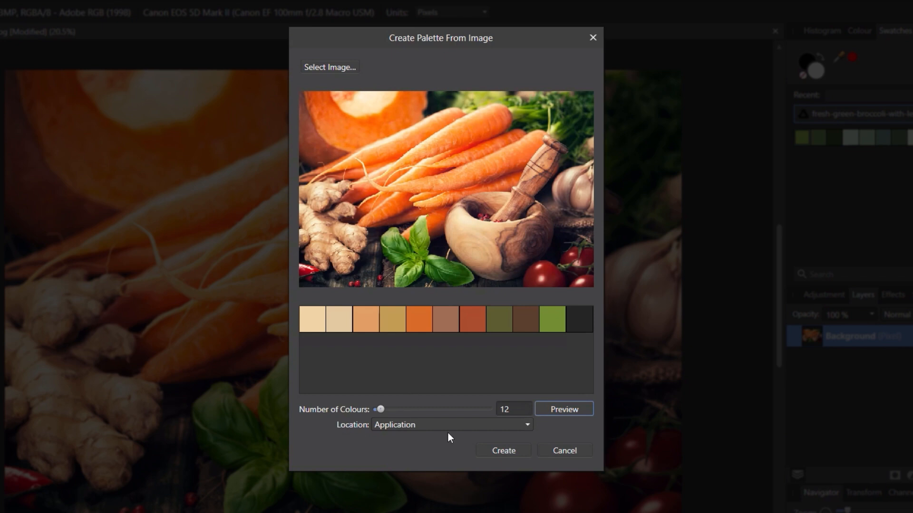
pyautogui.moveTo(397, 434)
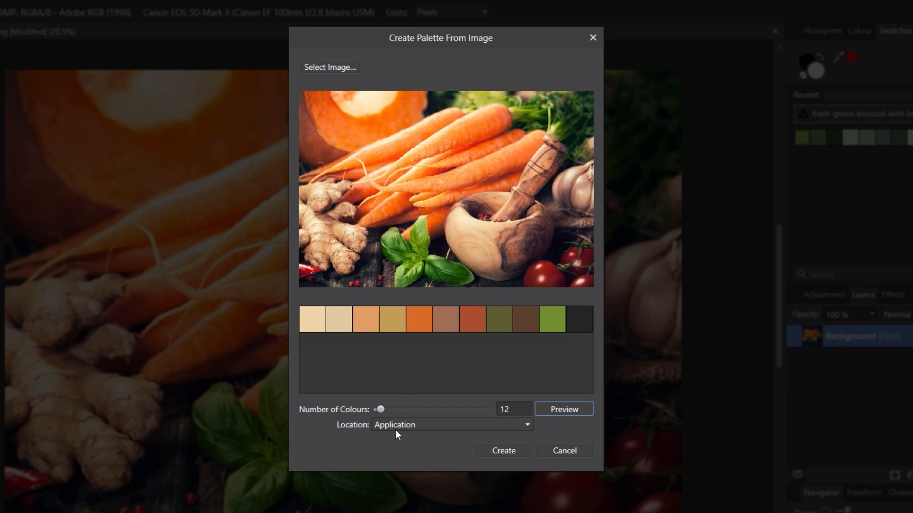
pyautogui.moveTo(399, 430)
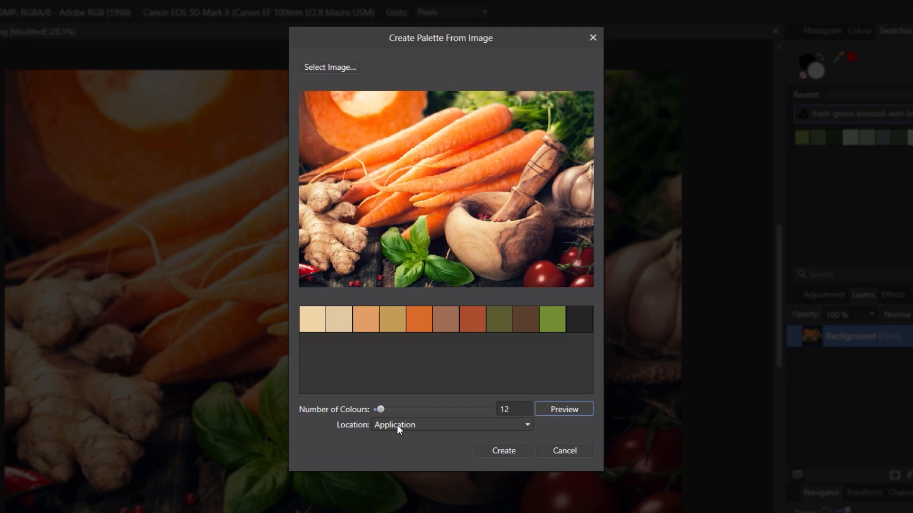
pyautogui.click(451, 424)
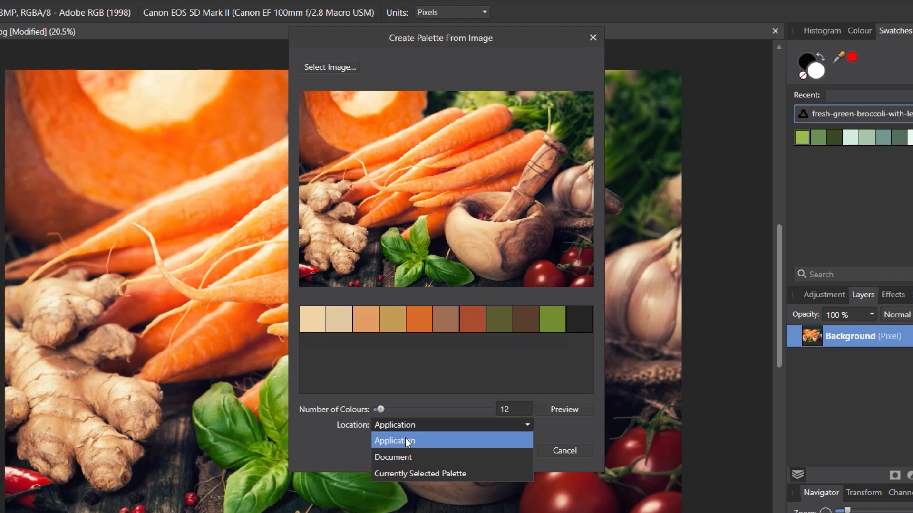
pyautogui.moveTo(419, 474)
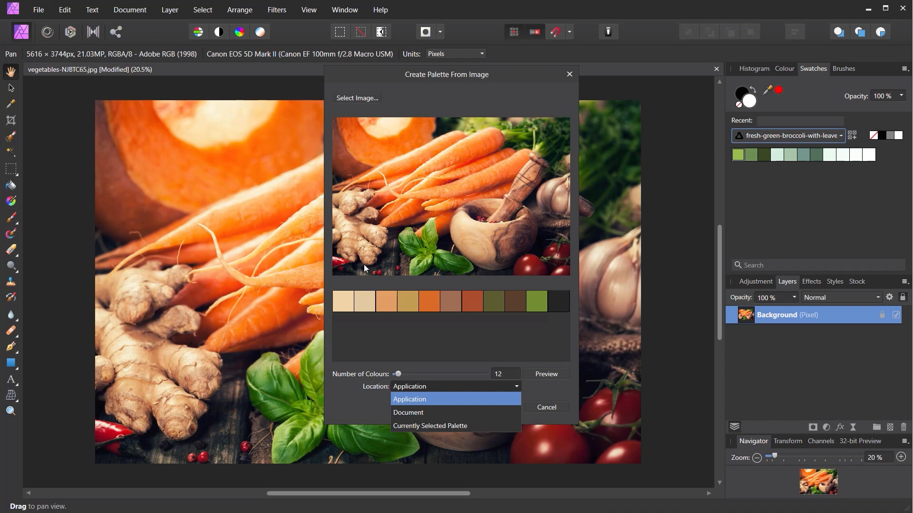
pyautogui.moveTo(408, 412)
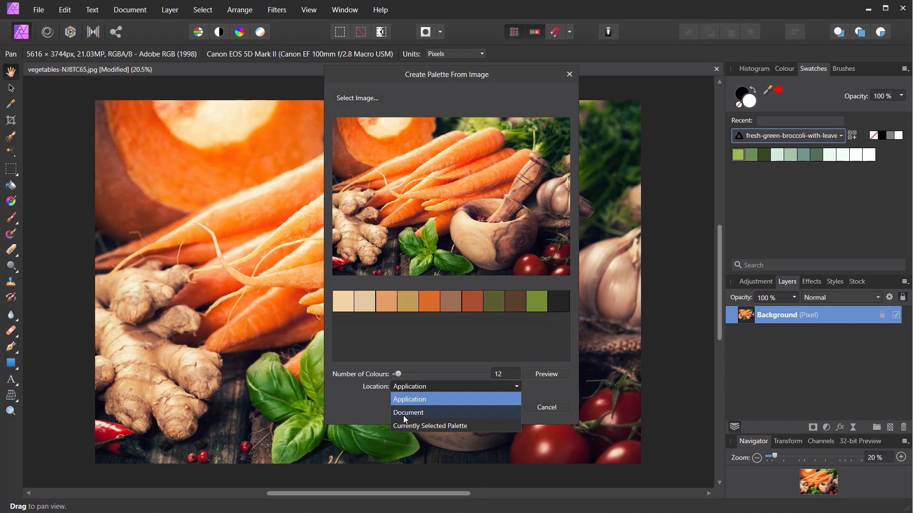
pyautogui.moveTo(414, 426)
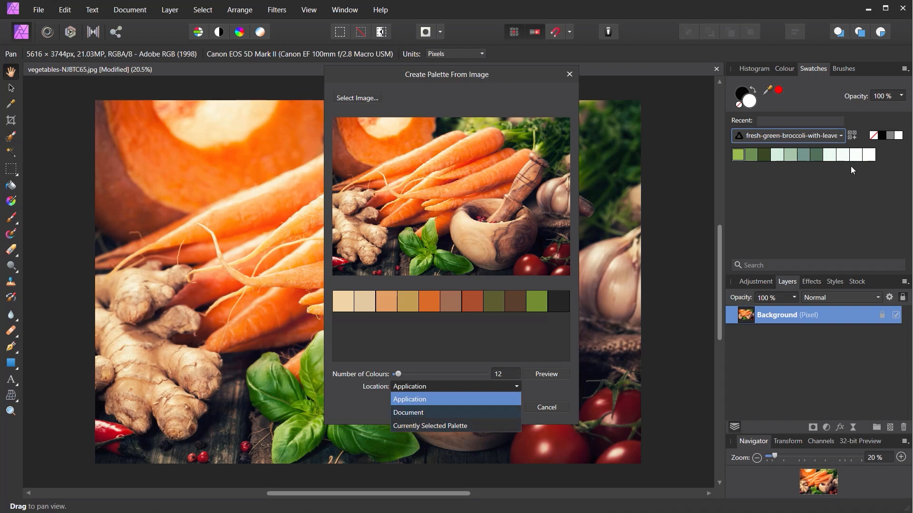
pyautogui.click(409, 399)
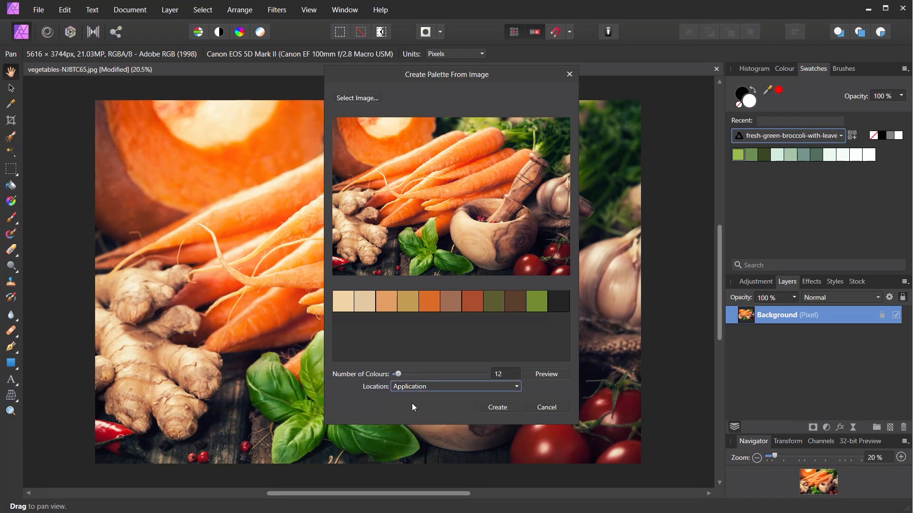
pyautogui.click(454, 386)
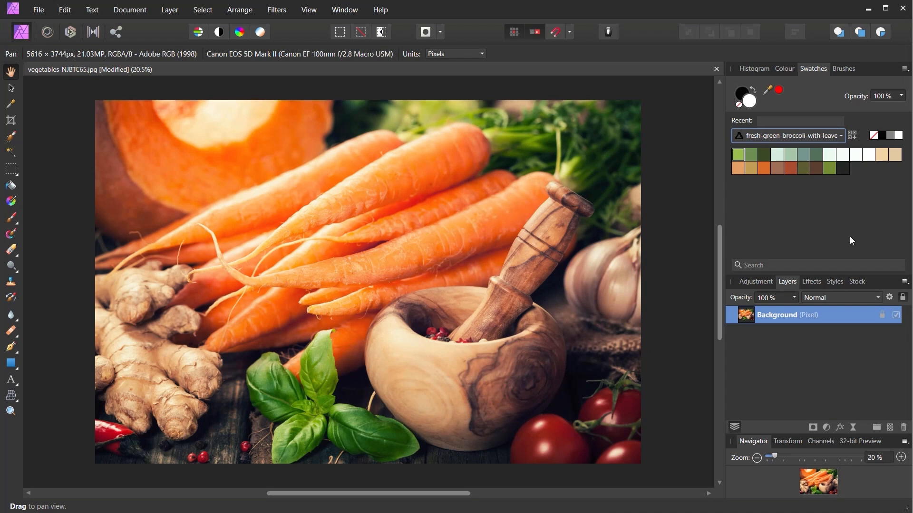
pyautogui.moveTo(849, 241)
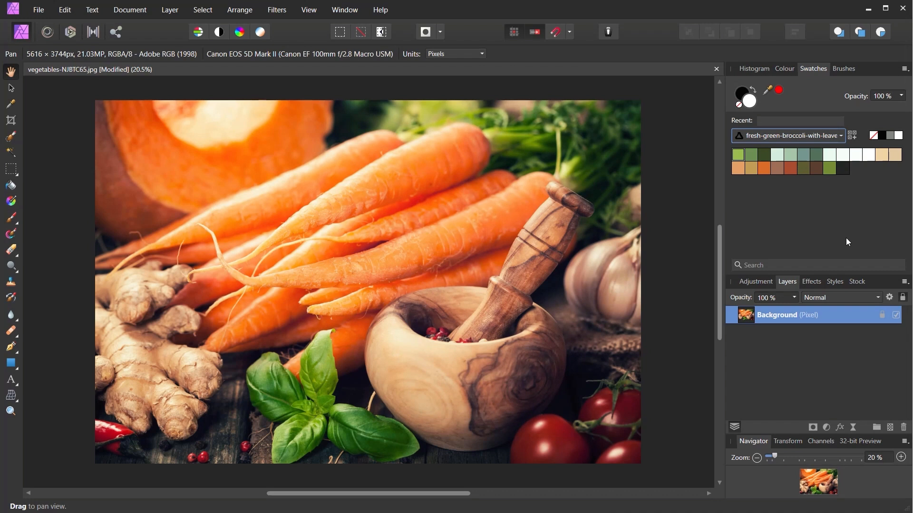
pyautogui.moveTo(863, 207)
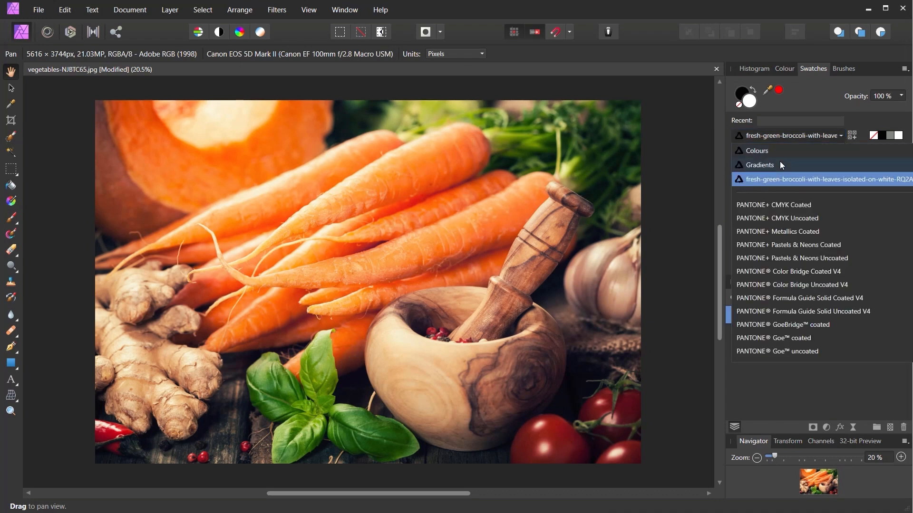
# Keep the broccoli palette showing and bring up the Swatches panel menu
pyautogui.click(760, 165)
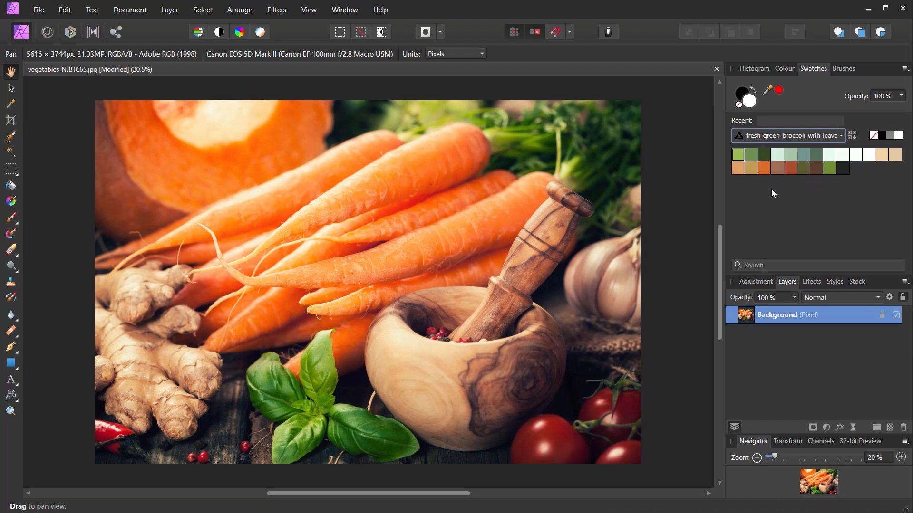
pyautogui.click(903, 68)
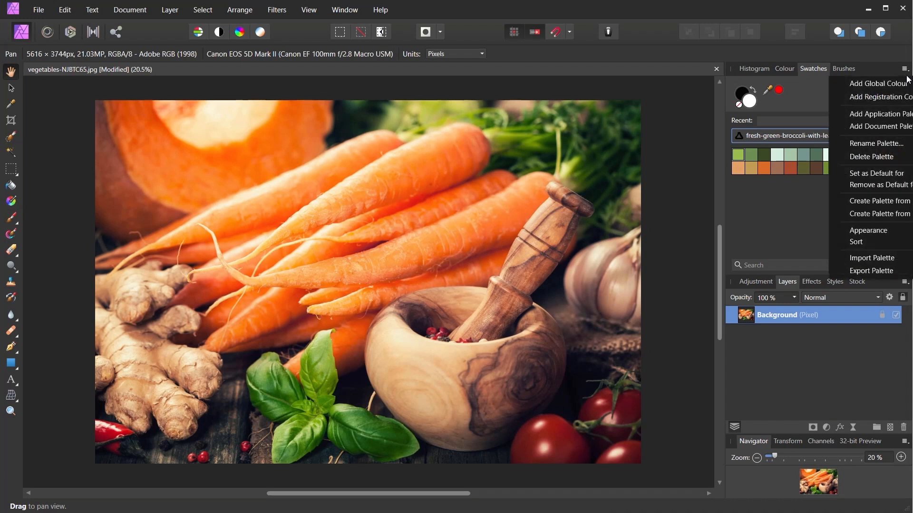
pyautogui.moveTo(879, 214)
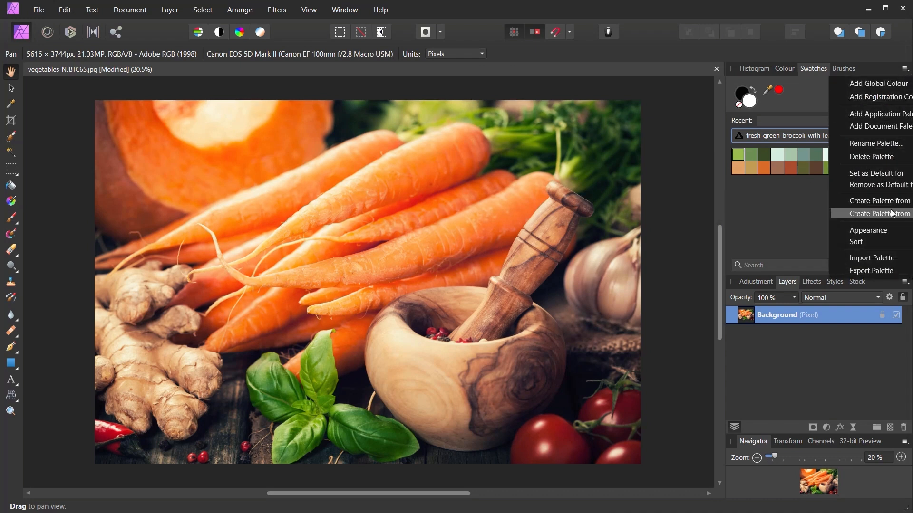
# Start Create Palette from Image and choose the vegetables photo as its source
pyautogui.click(878, 214)
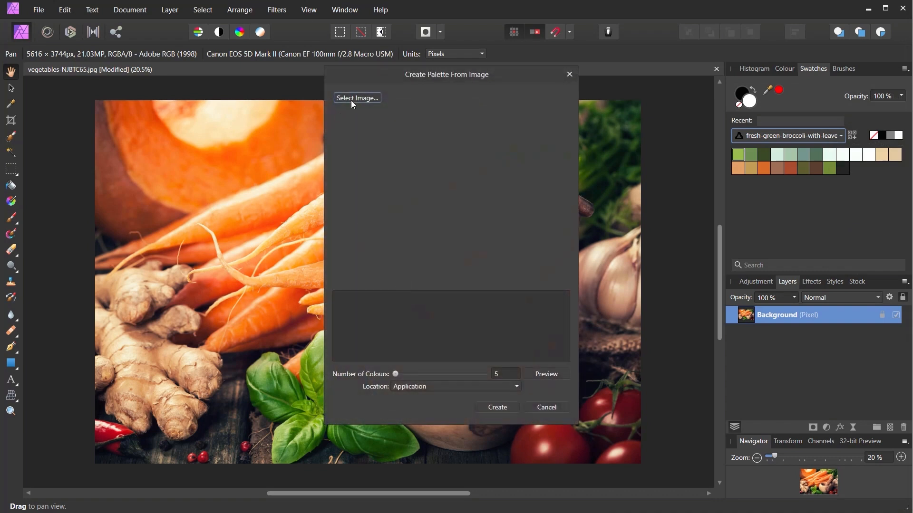
pyautogui.click(357, 98)
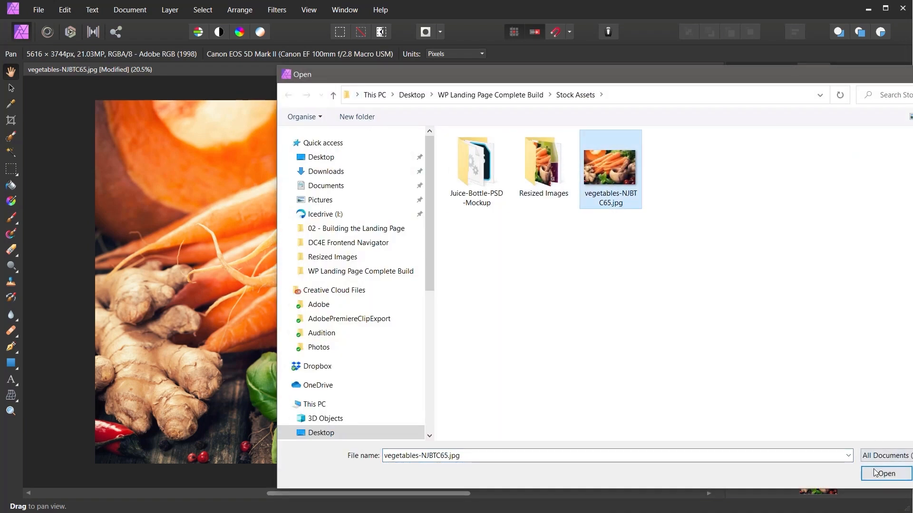
pyautogui.click(885, 473)
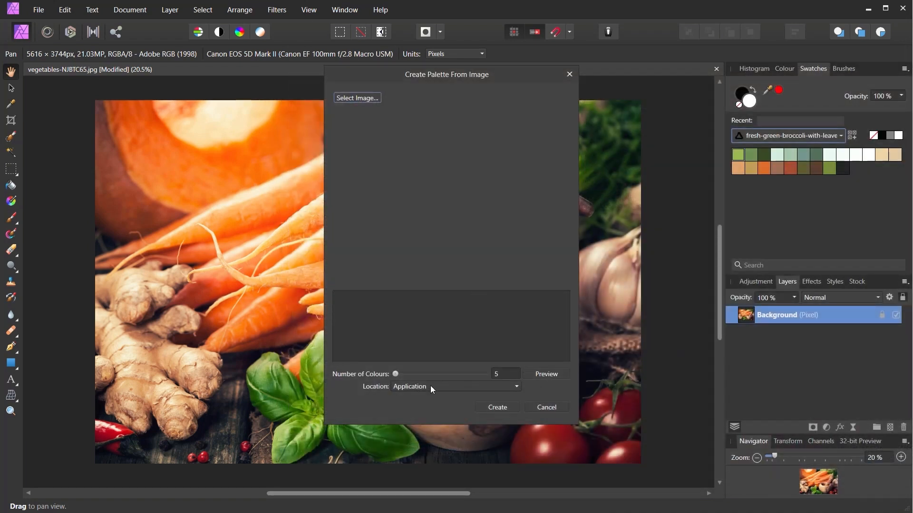
pyautogui.click(406, 374)
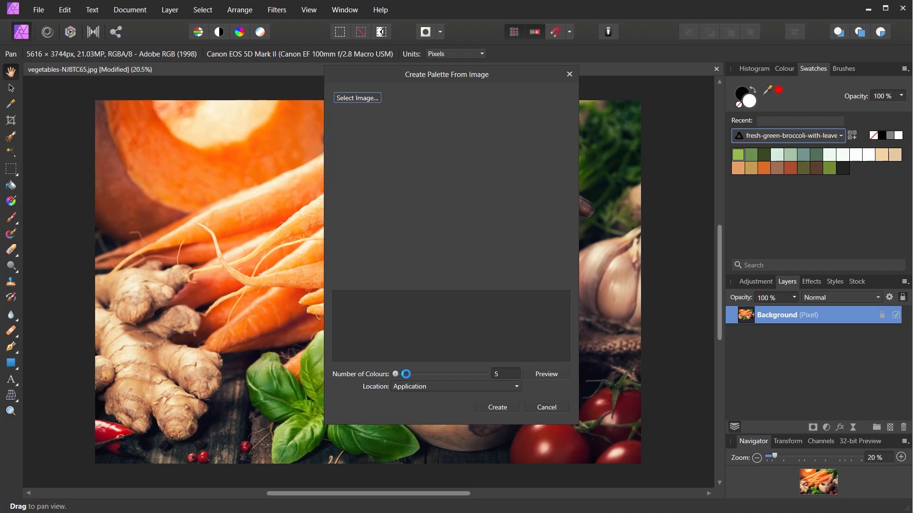
# Create a 12-colour palette stored as an Application palette
pyautogui.moveTo(405, 373); pyautogui.dragTo(398, 374)
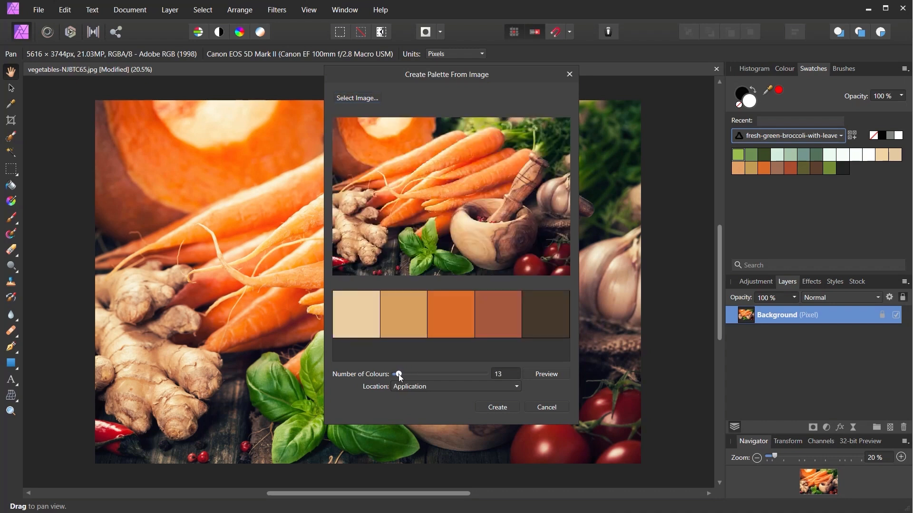
pyautogui.moveTo(399, 373); pyautogui.dragTo(398, 373)
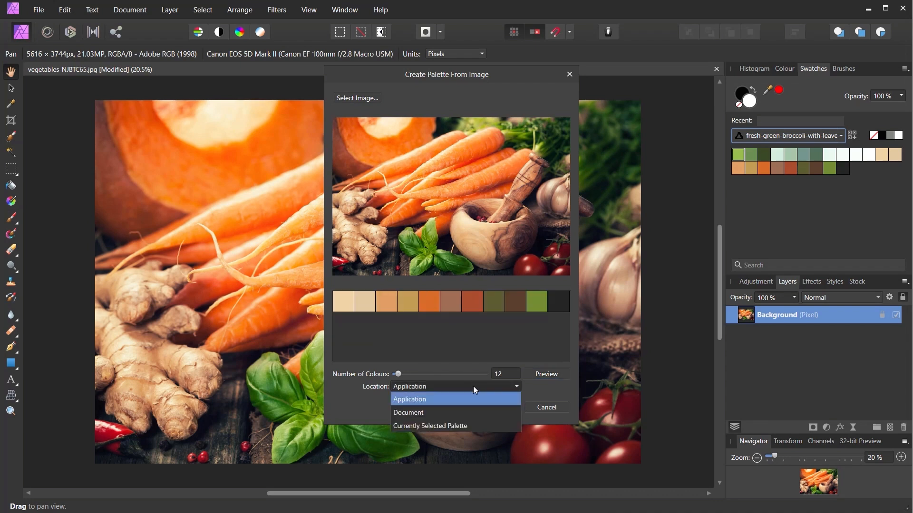
pyautogui.click(408, 398)
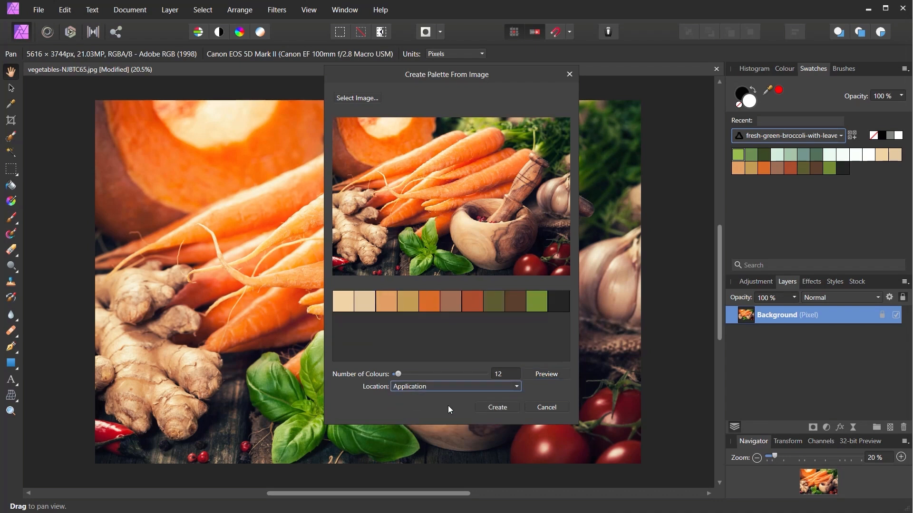
pyautogui.click(496, 407)
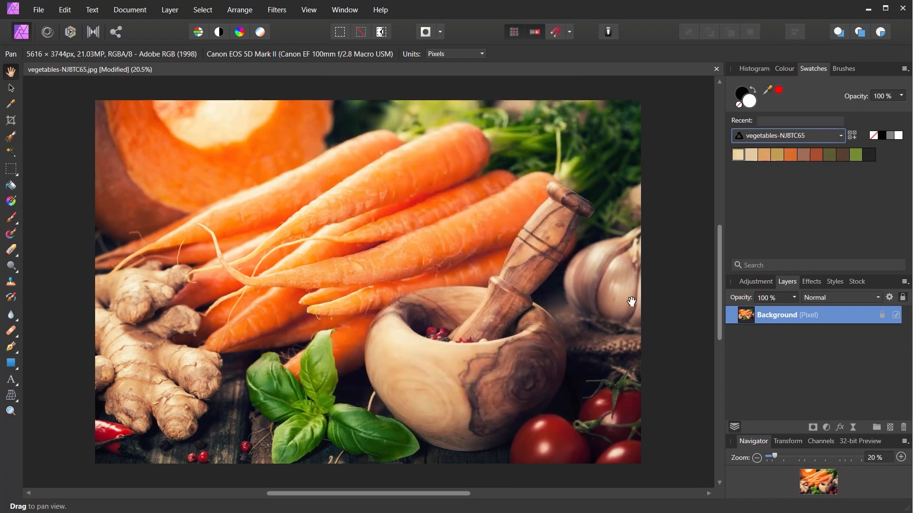
pyautogui.moveTo(717, 238)
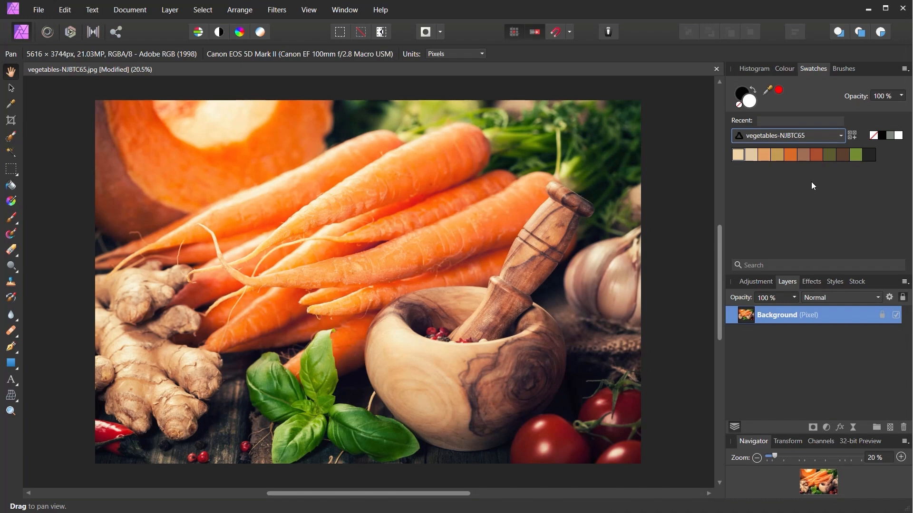
pyautogui.moveTo(780, 144)
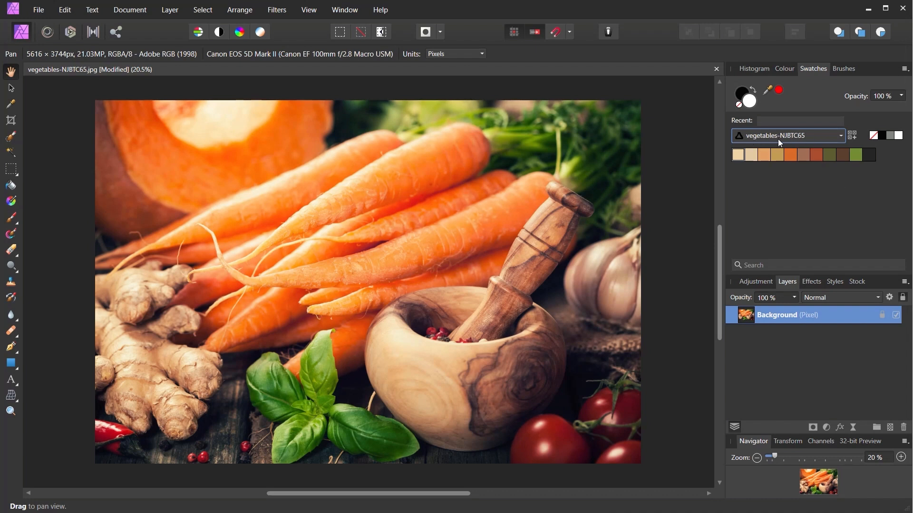
pyautogui.moveTo(624, 89)
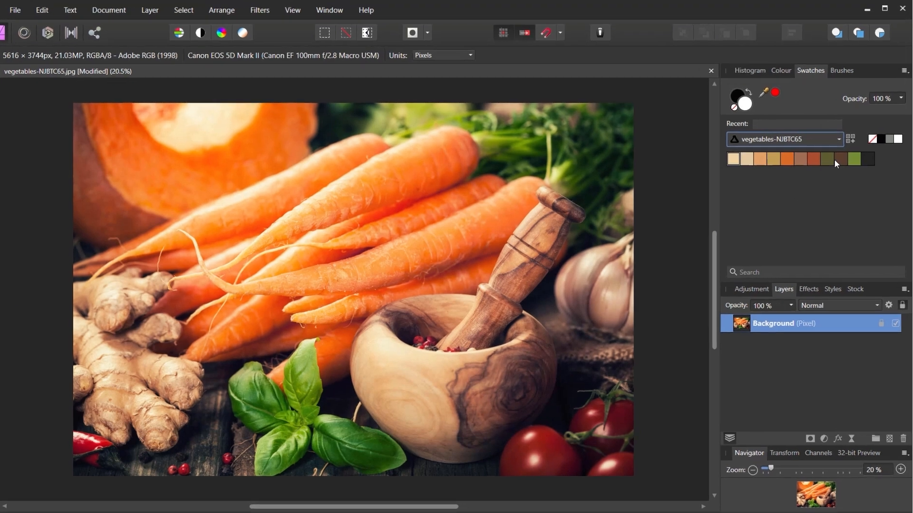
pyautogui.click(838, 139)
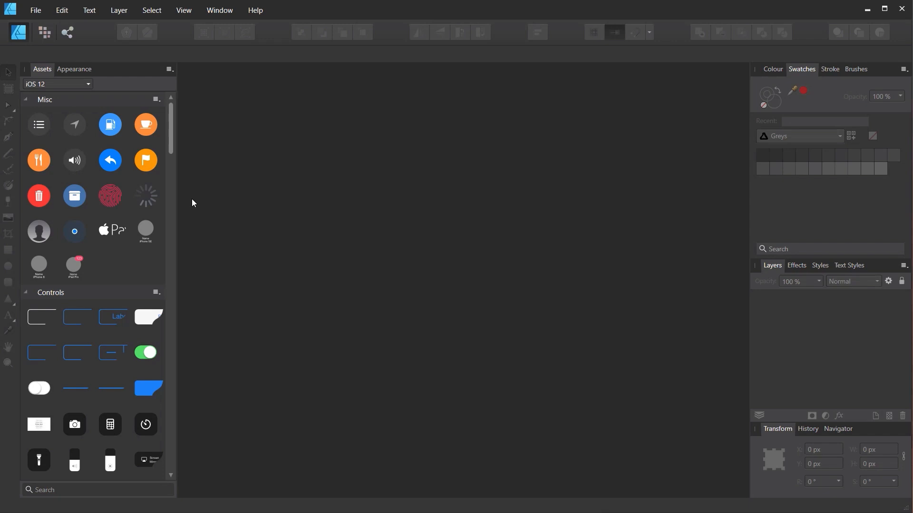
pyautogui.moveTo(173, 227)
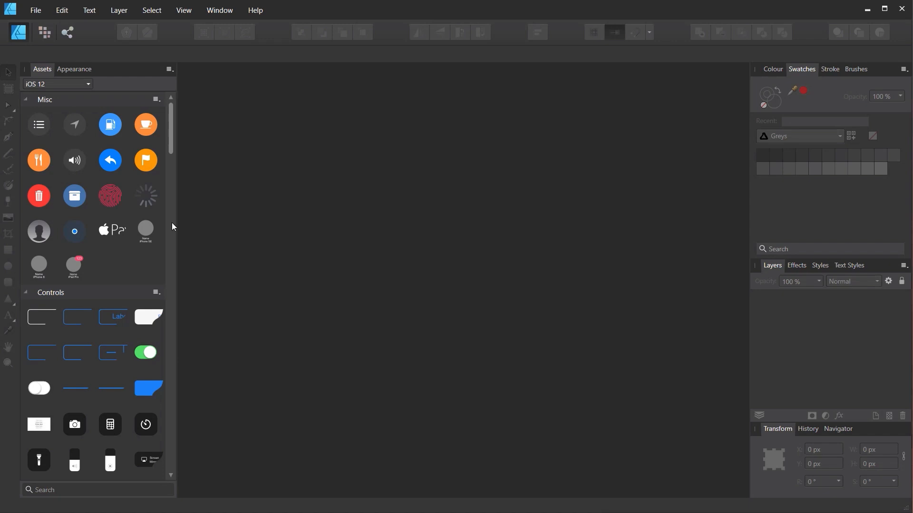
pyautogui.moveTo(276, 224)
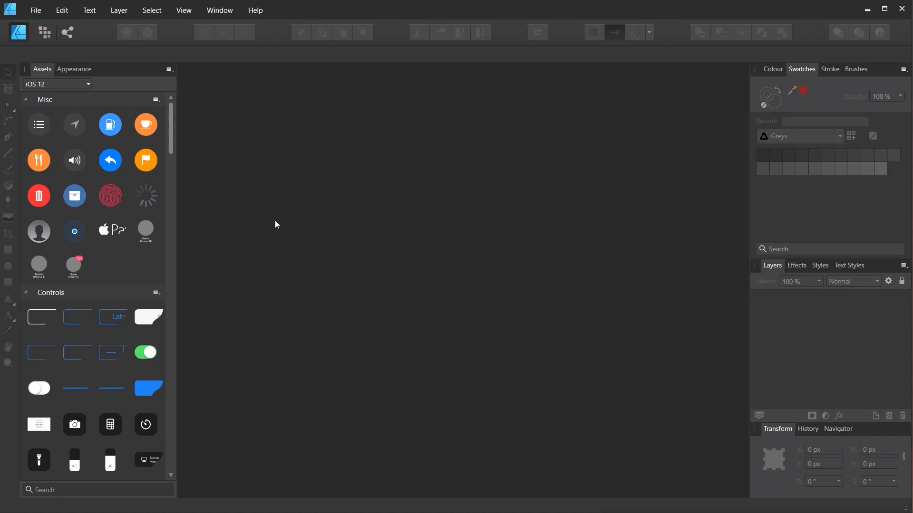
pyautogui.moveTo(255, 250)
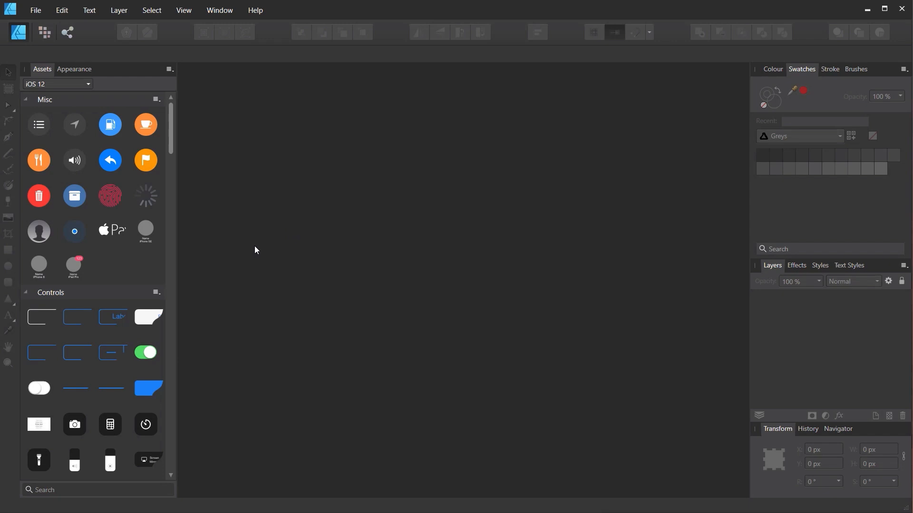
pyautogui.moveTo(324, 210)
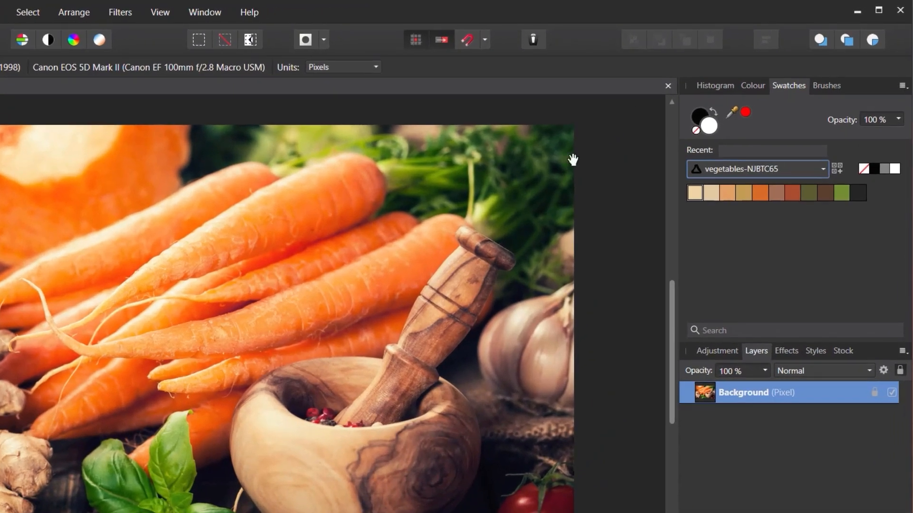
# Export the vegetables palette as vegetables-NJBTC65.afpalette to the Desktop
pyautogui.click(905, 85)
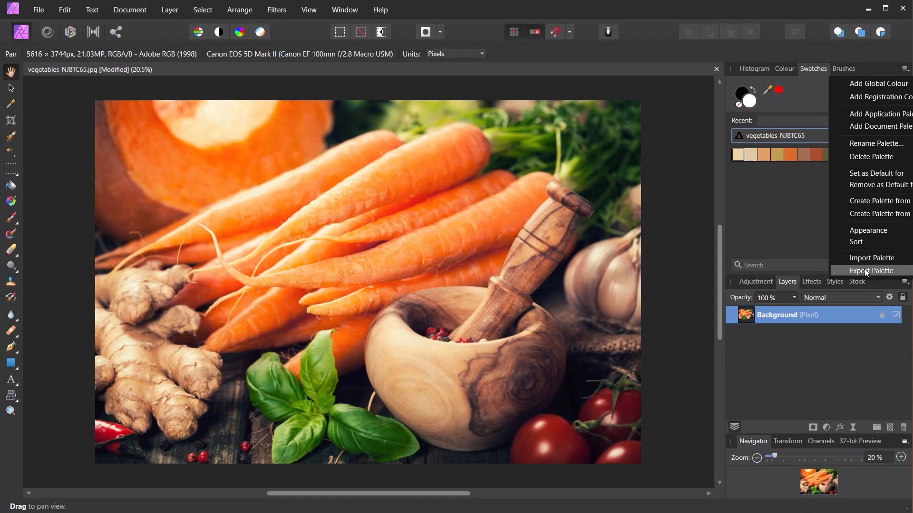
pyautogui.click(872, 271)
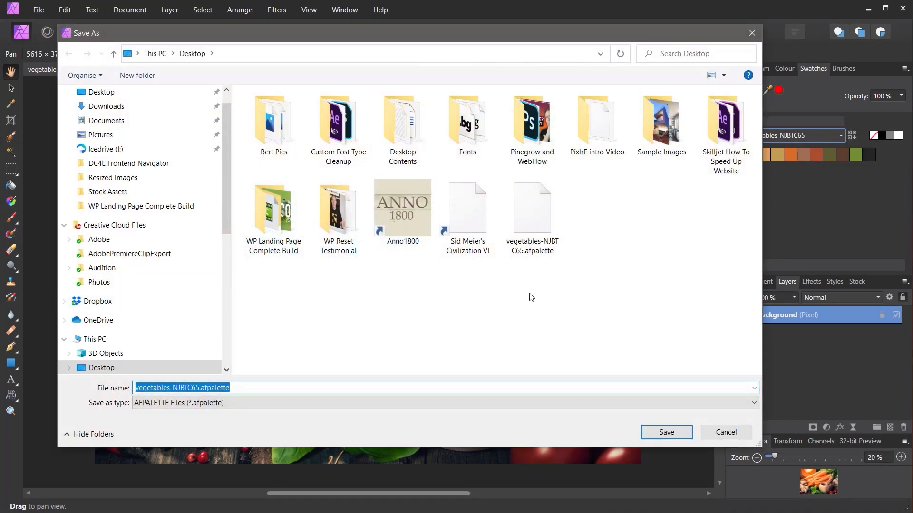
pyautogui.moveTo(531, 209)
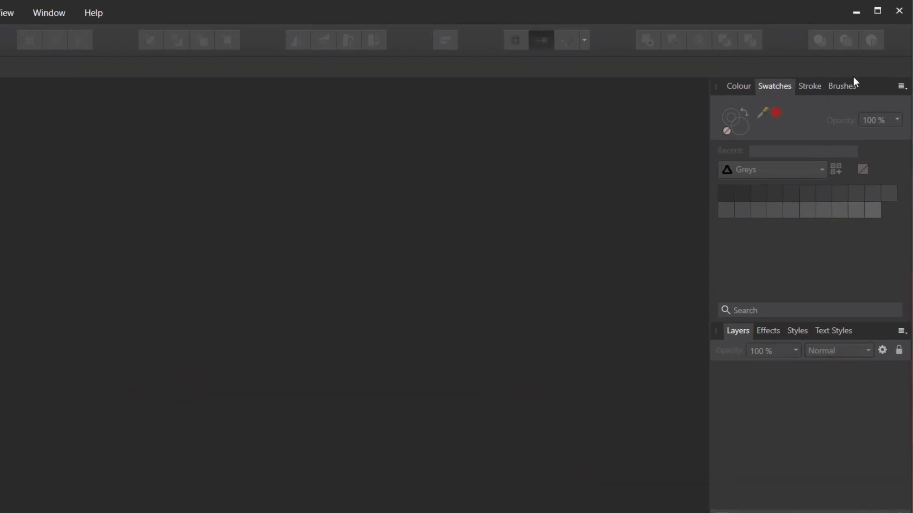
pyautogui.moveTo(901, 90)
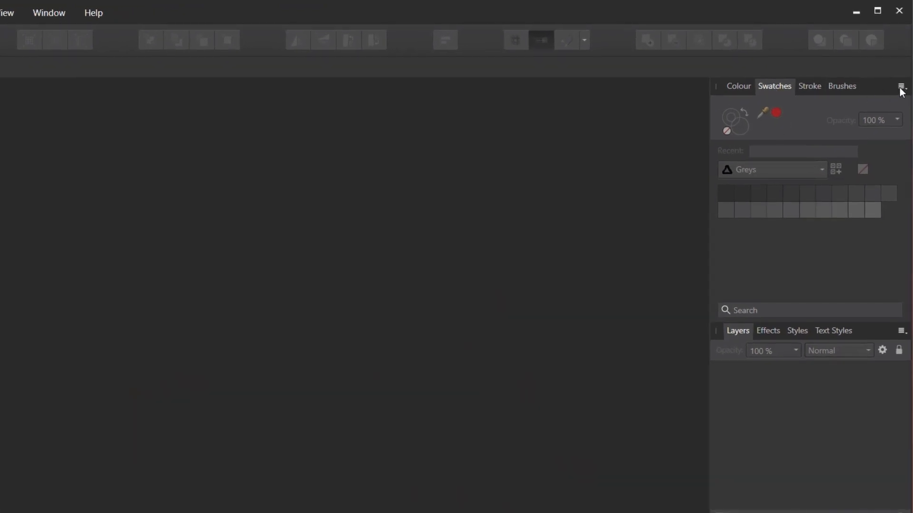
# Create a new blank A5 portrait document from the print preset
pyautogui.click(901, 87)
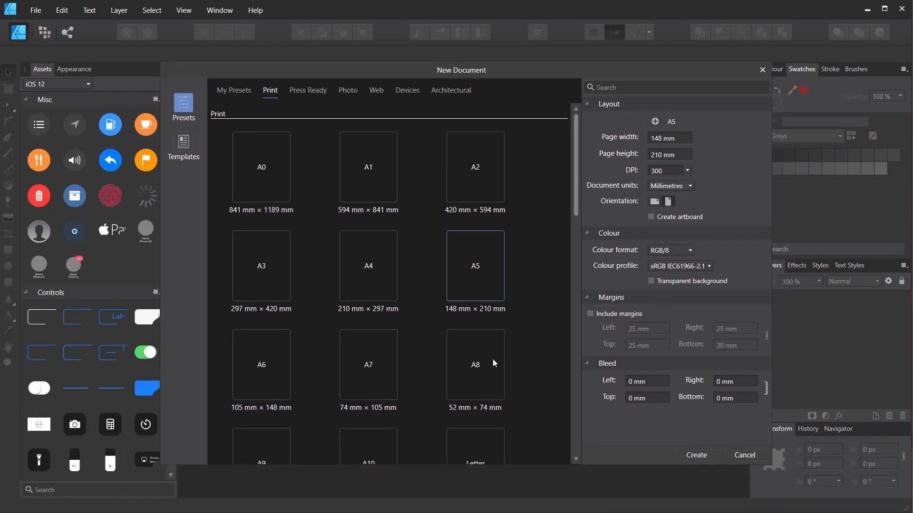
pyautogui.click(696, 455)
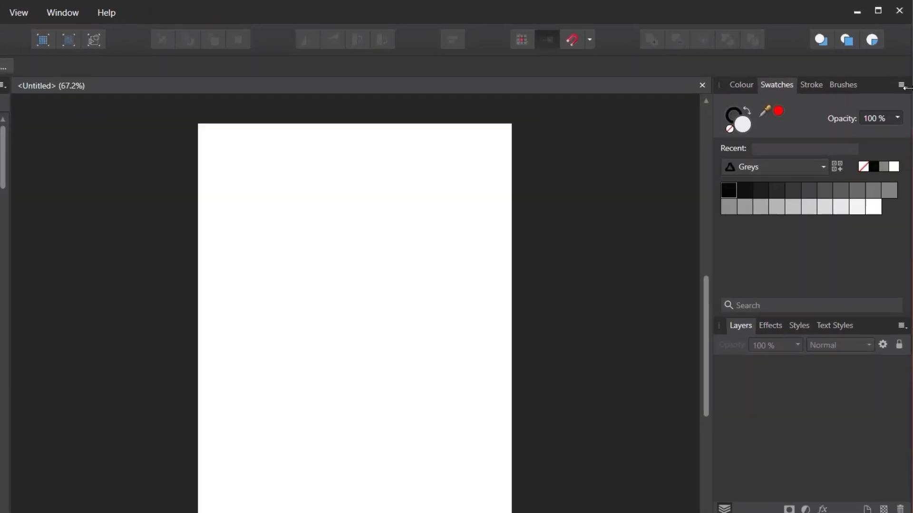
# Import vegetables-NJBTC65.afpalette from the Desktop into the document's swatches
pyautogui.click(906, 84)
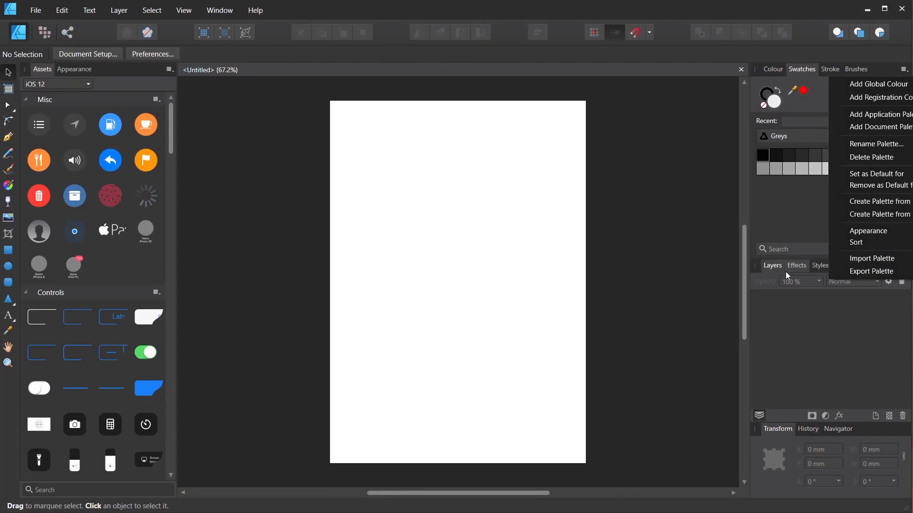
pyautogui.click(873, 259)
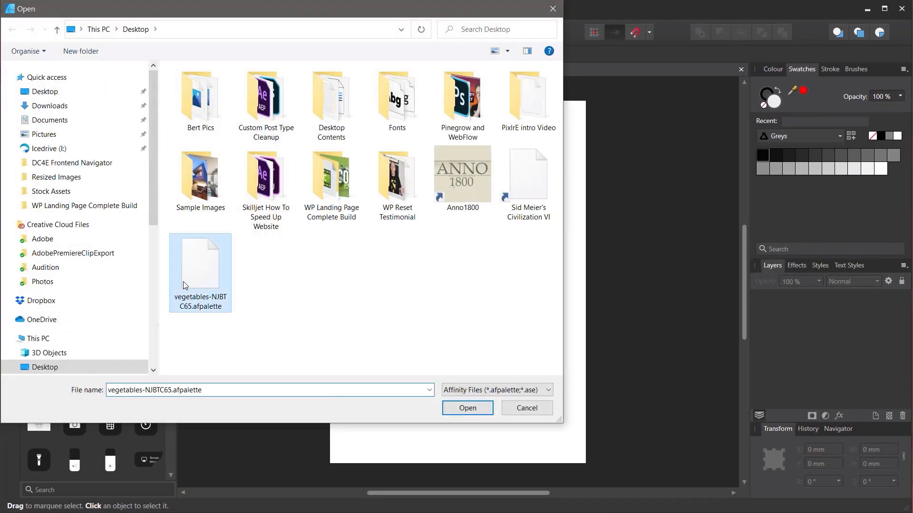
pyautogui.click(466, 408)
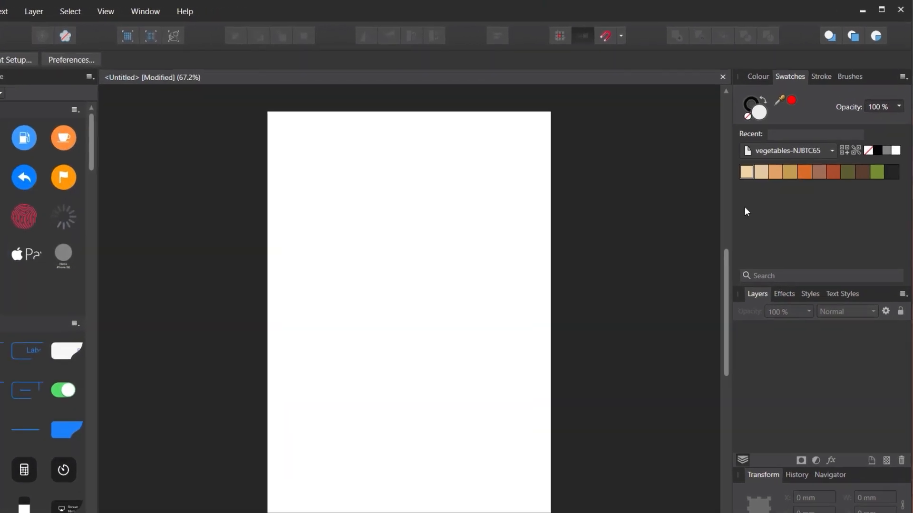